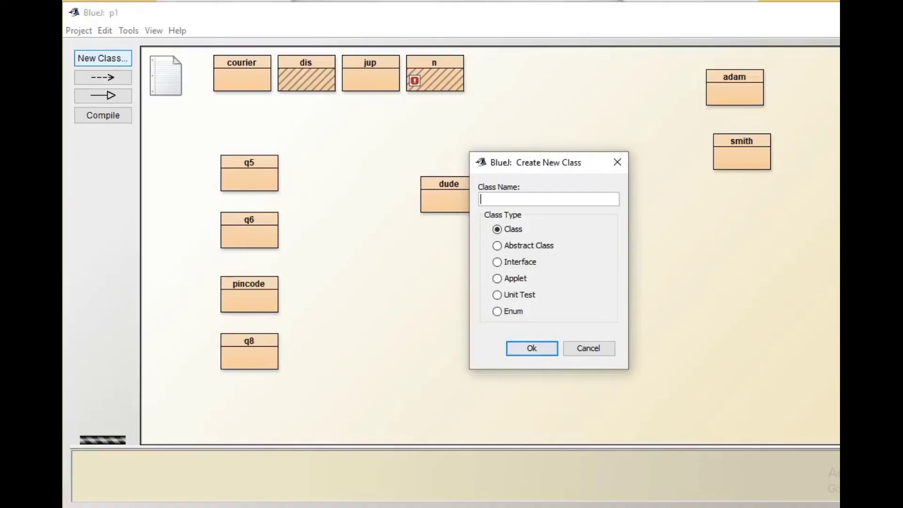
Create a new class named happy in the p1 project.
{"action": "type", "text": "happy"}
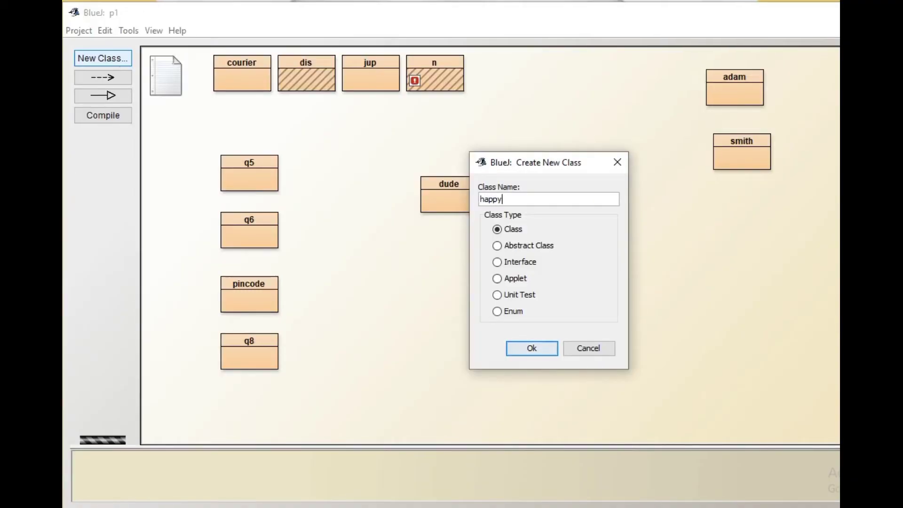
{"action": "left_click", "coordinate": [530, 348]}
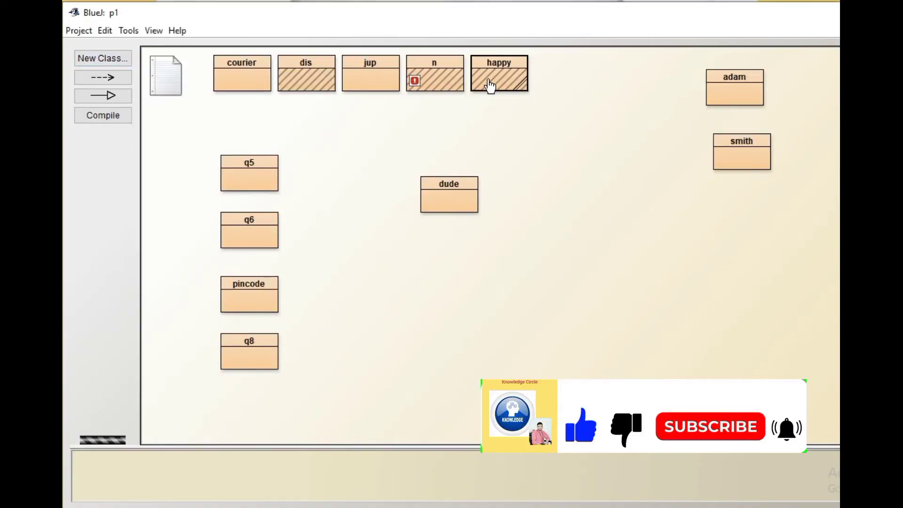
Replace the happy class template with an import of java.util.Scanner.
{"action": "double_click", "coordinate": [499, 74]}
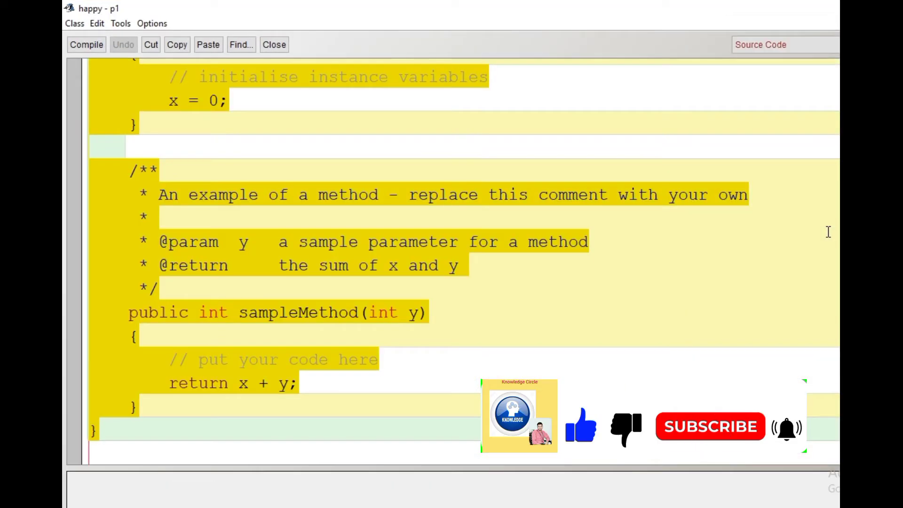
{"action": "type", "text": "import"}
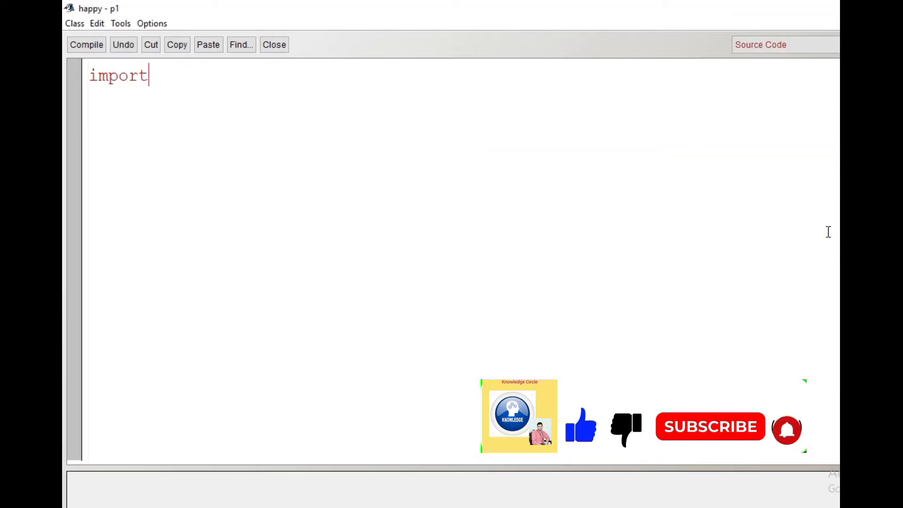
{"action": "type", "text": "java"}
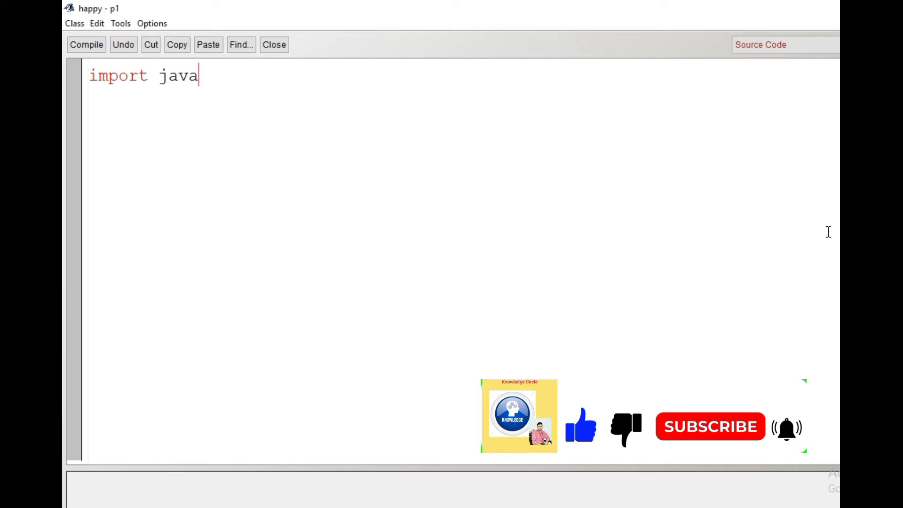
{"action": "type", "text": ".util.Scanner;"}
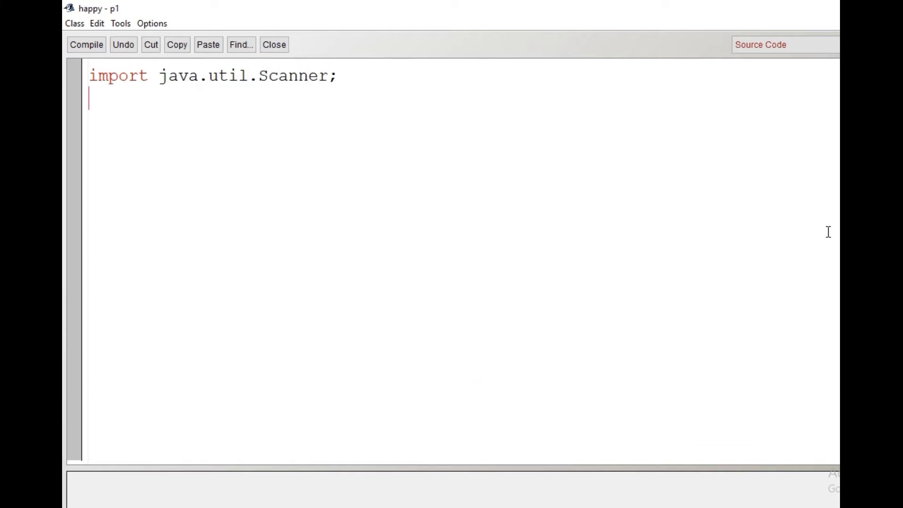
Write the class happy header and a public static void main() method opening.
{"action": "type", "text": "class happy"}
{"action": "type", "text": "pu"}
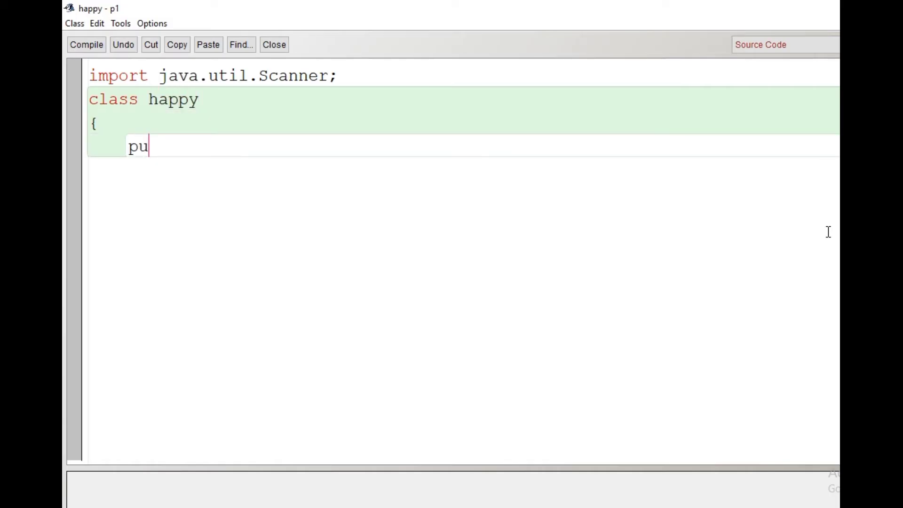
{"action": "type", "text": "blic stat"}
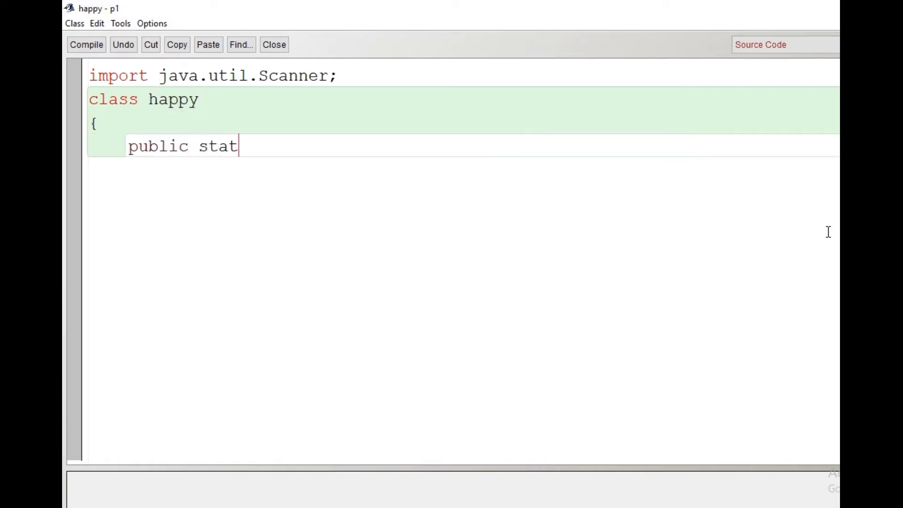
{"action": "type", "text": "ic"}
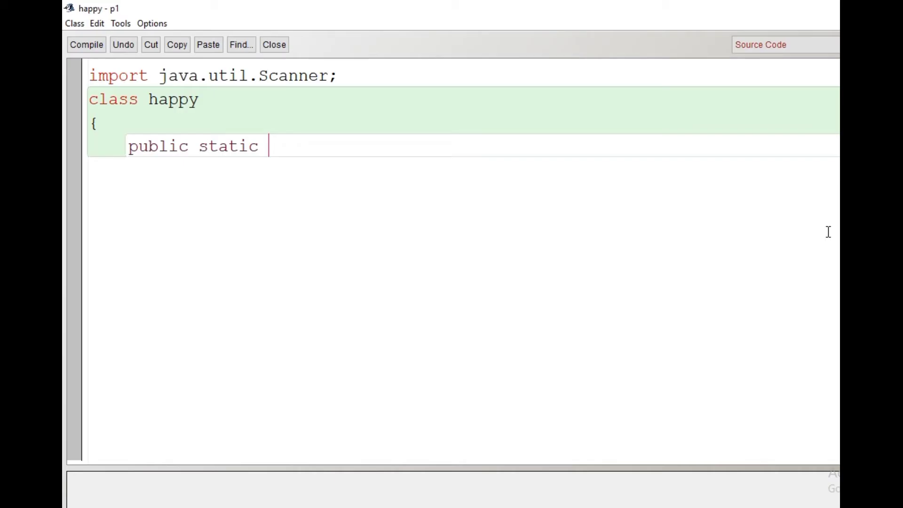
{"action": "type", "text": "void main()"}
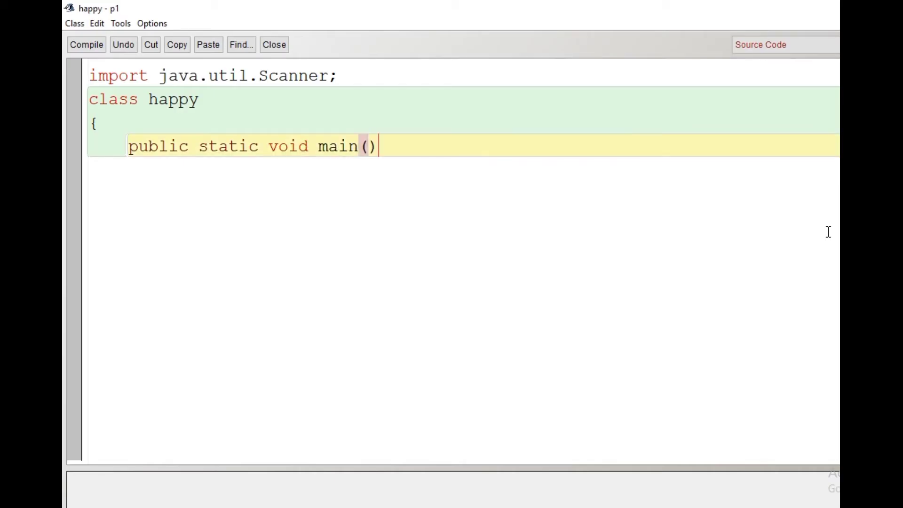
{"action": "key", "text": "enter"}
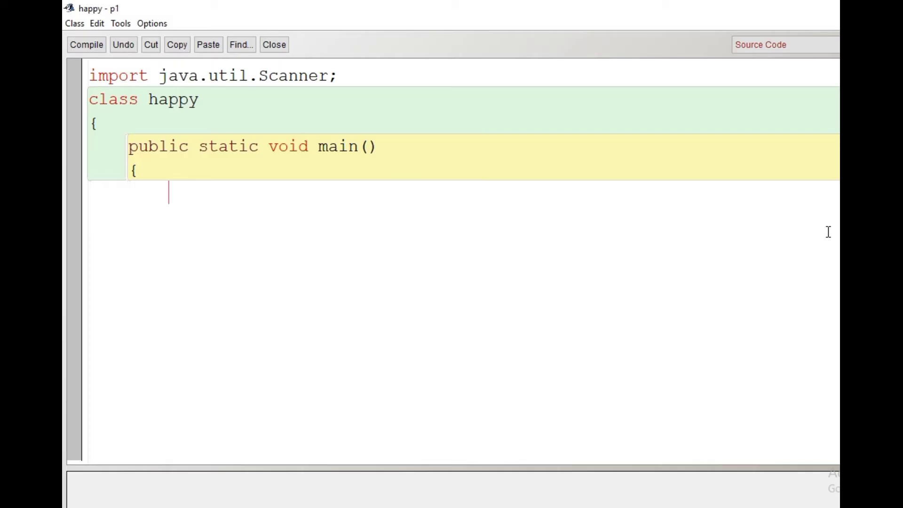
Create Scanner ob on System.in and declare ints n, num, d and sum.
{"action": "type", "text": "Scanner"}
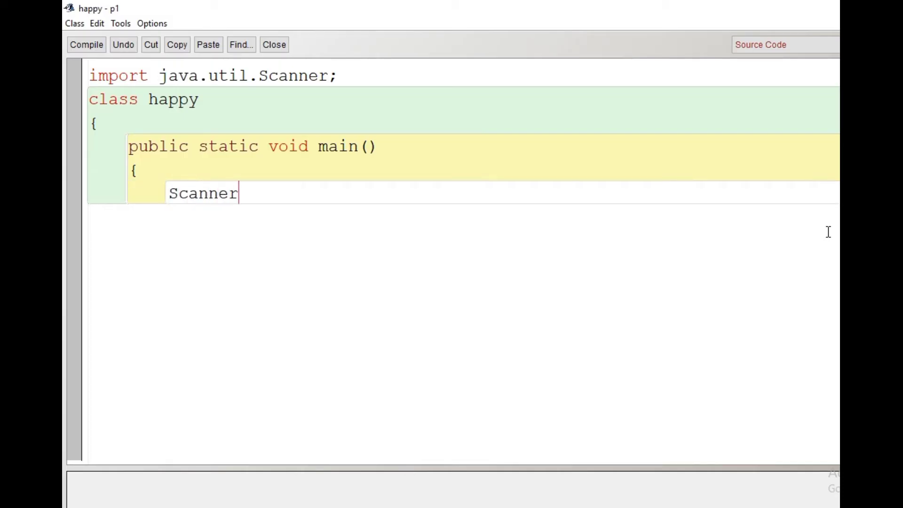
{"action": "type", "text": "ob"}
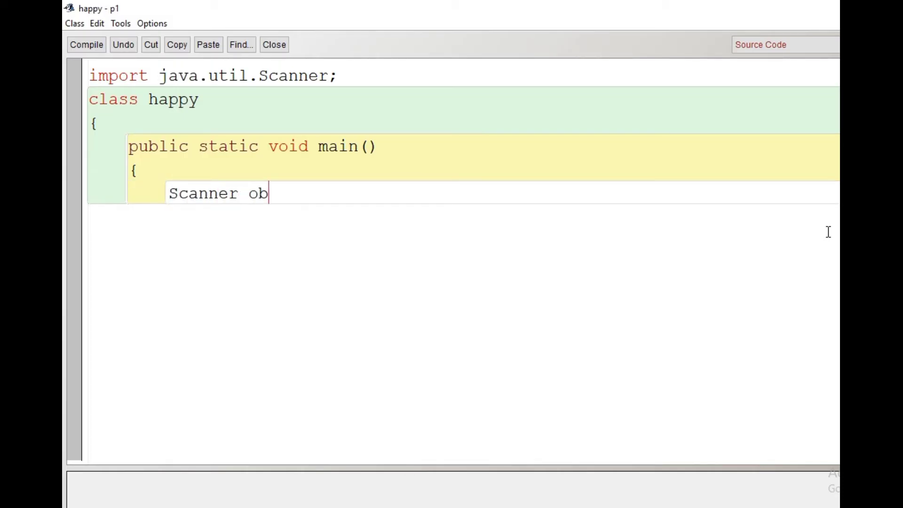
{"action": "type", "text": "=new"}
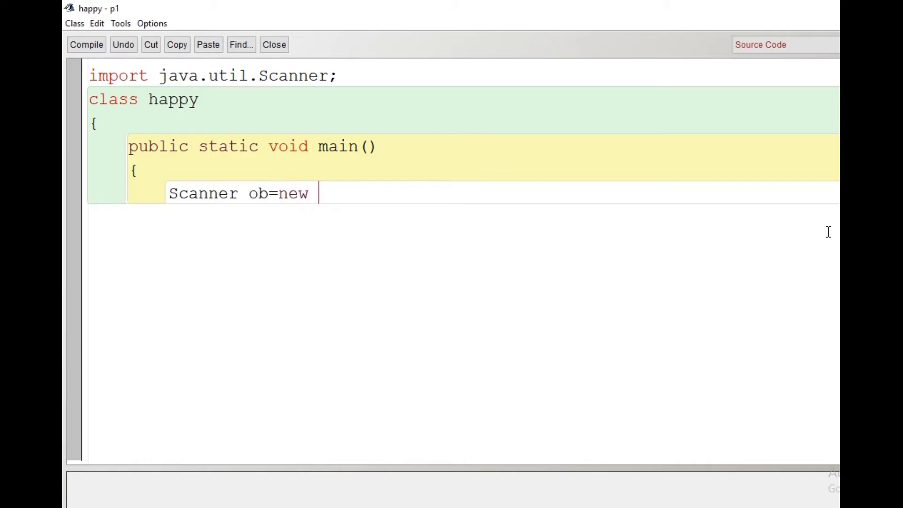
{"action": "type", "text": "Scanner"}
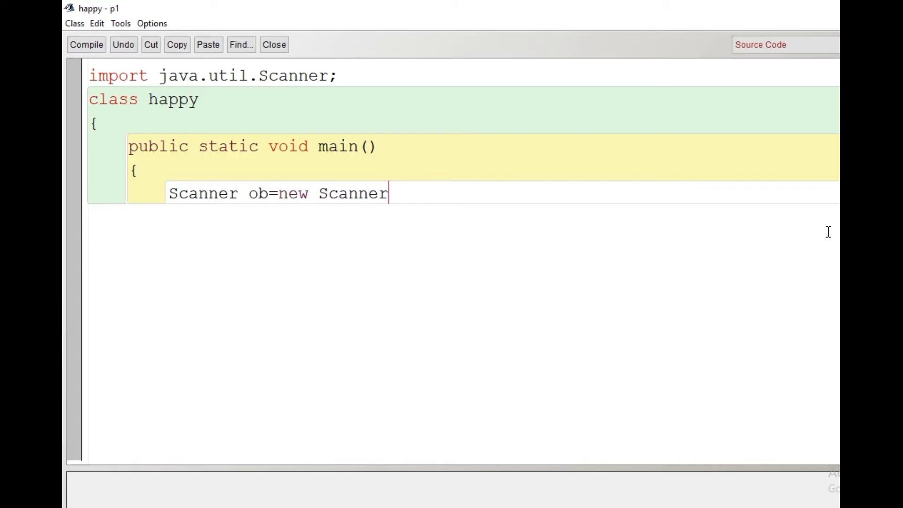
{"action": "type", "text": "(System.in);"}
{"action": "type", "text": "int"}
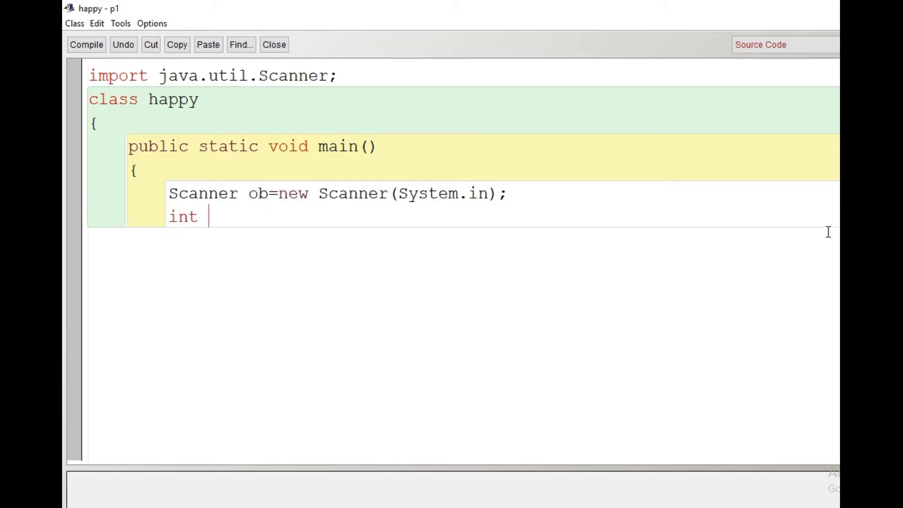
{"action": "type", "text": "n,num,"}
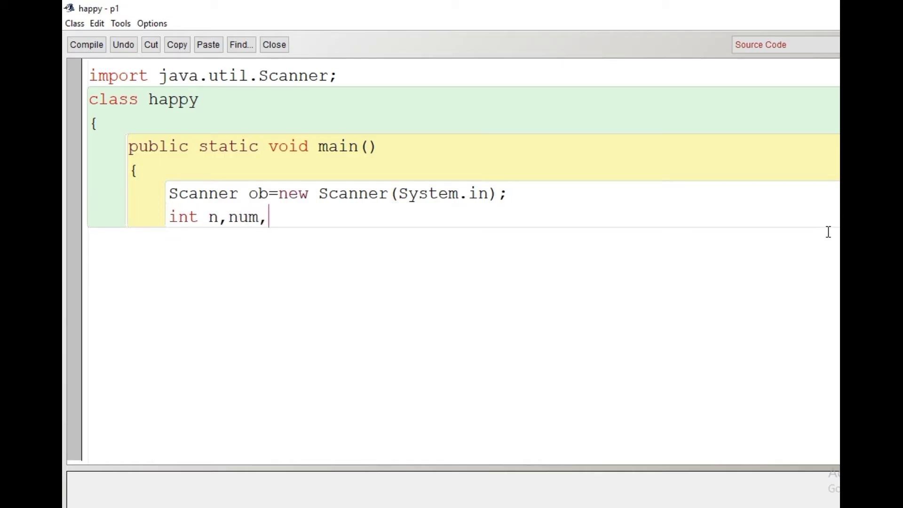
{"action": "type", "text": "d,sum=0;"}
{"action": "type", "text": "Sy"}
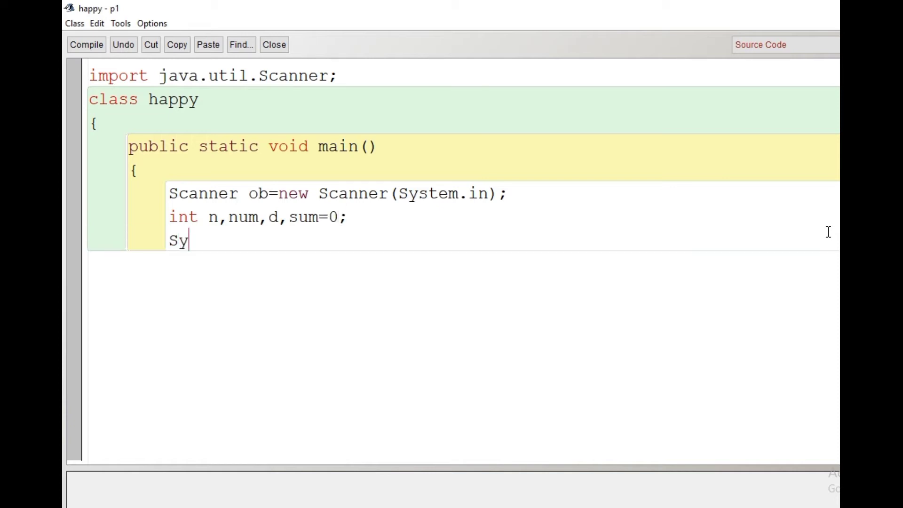
Prompt "Enter the number", read n with ob.nextInt() and set num=n.
{"action": "type", "text": "stem.out.pr"}
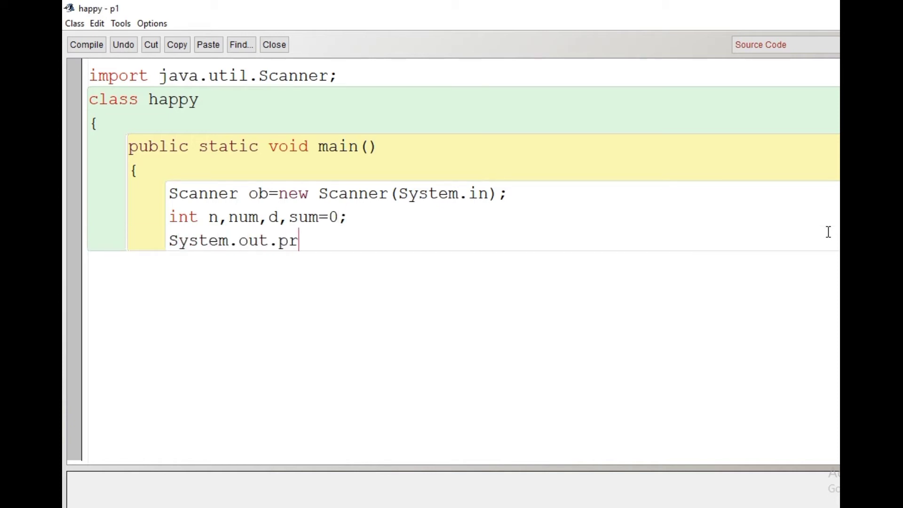
{"action": "type", "text": "intln()"}
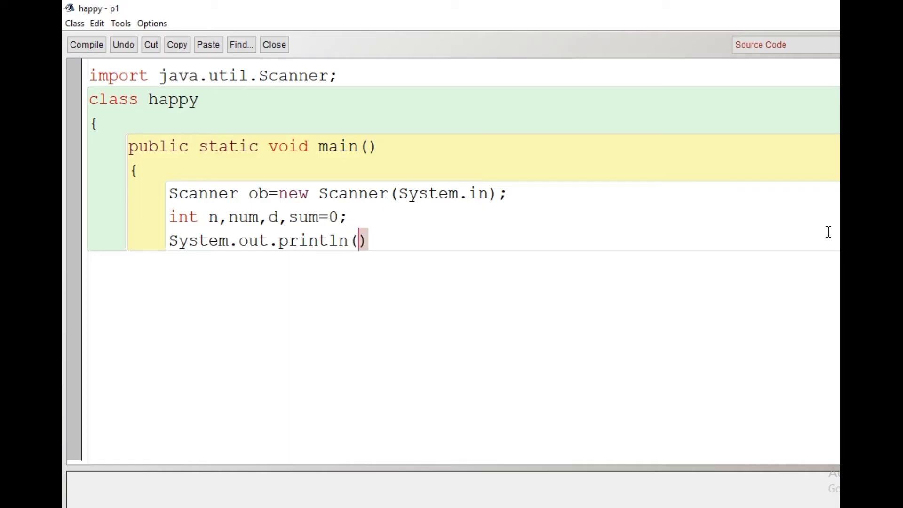
{"action": "type", "text": "\"Emter\""}
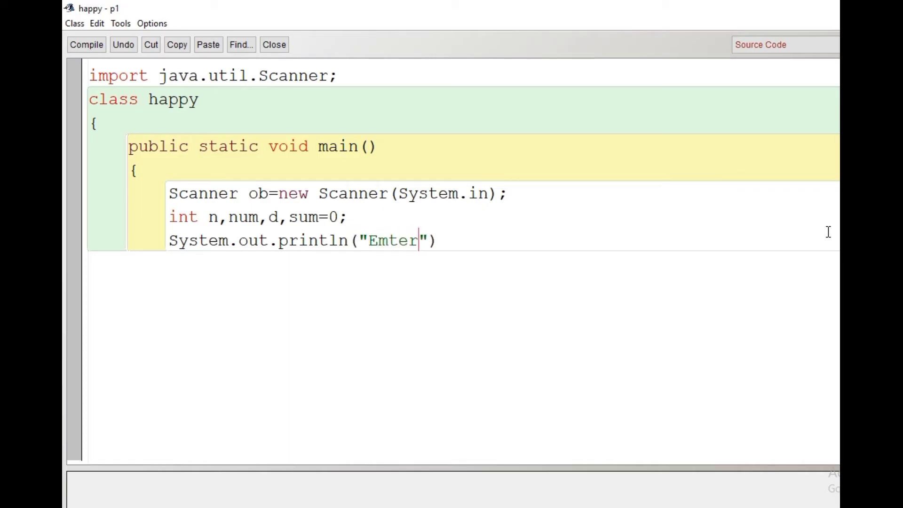
{"action": "type", "text": "Enter tthe numb"}
{"action": "type", "text": "n="}
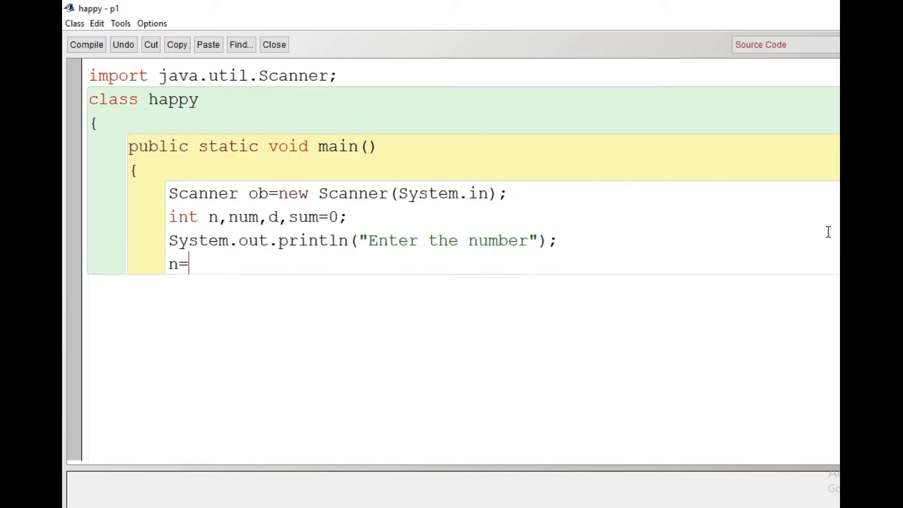
{"action": "type", "text": "ob.next"}
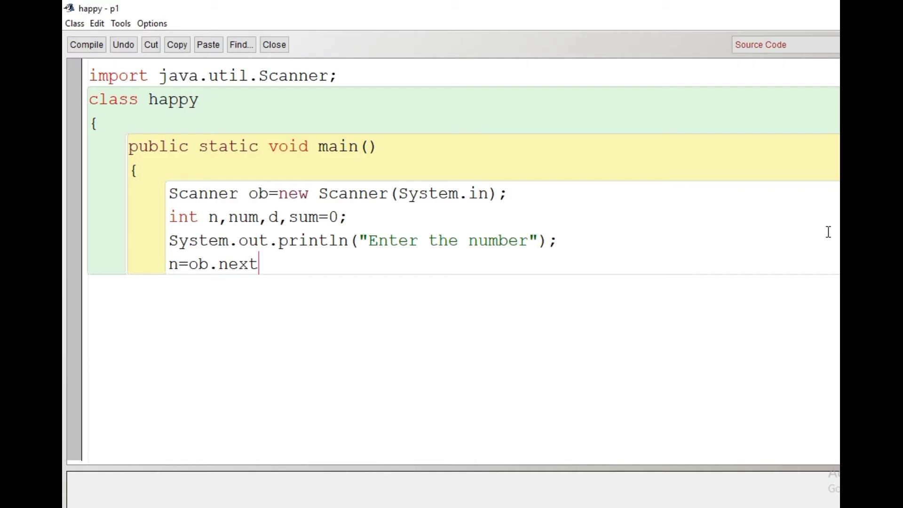
{"action": "type", "text": "Int();"}
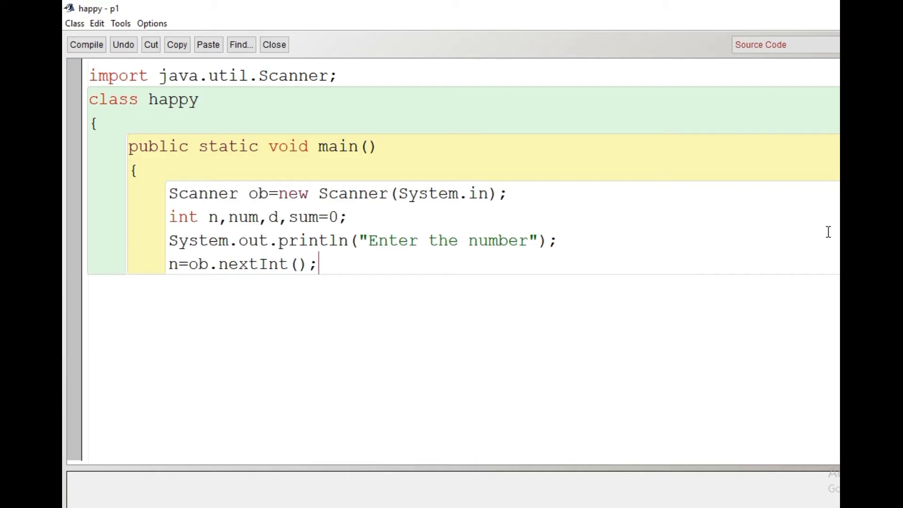
{"action": "type", "text": "num="}
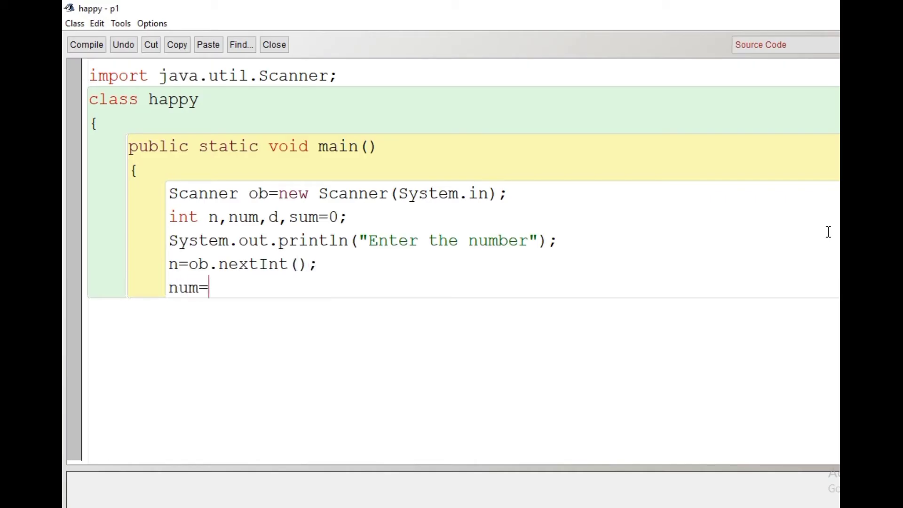
{"action": "type", "text": "n;"}
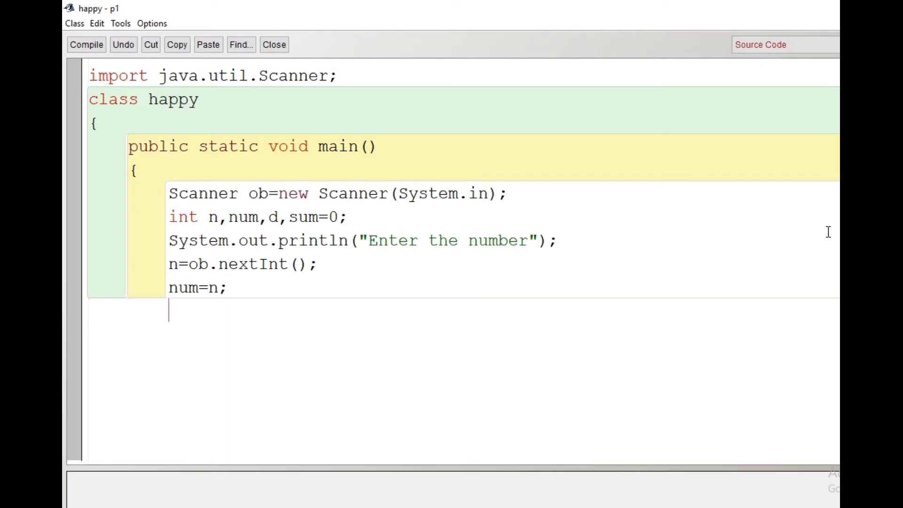
Begin a while(num>9) loop containing an inner while(num>0) loop.
{"action": "type", "text": "while("}
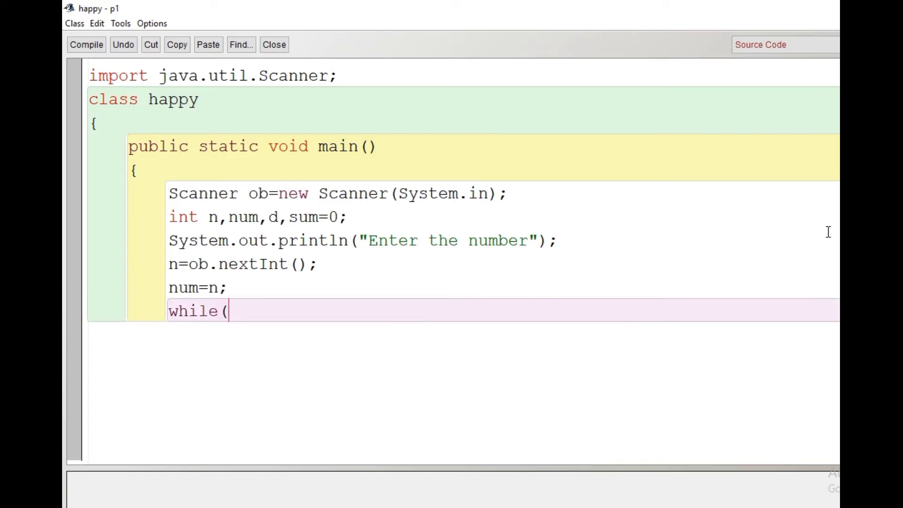
{"action": "type", "text": ")"}
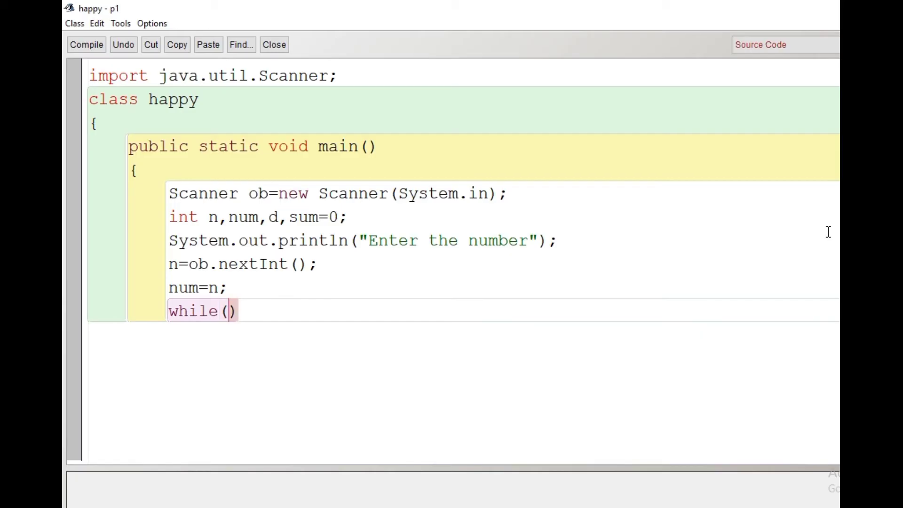
{"action": "type", "text": "num"}
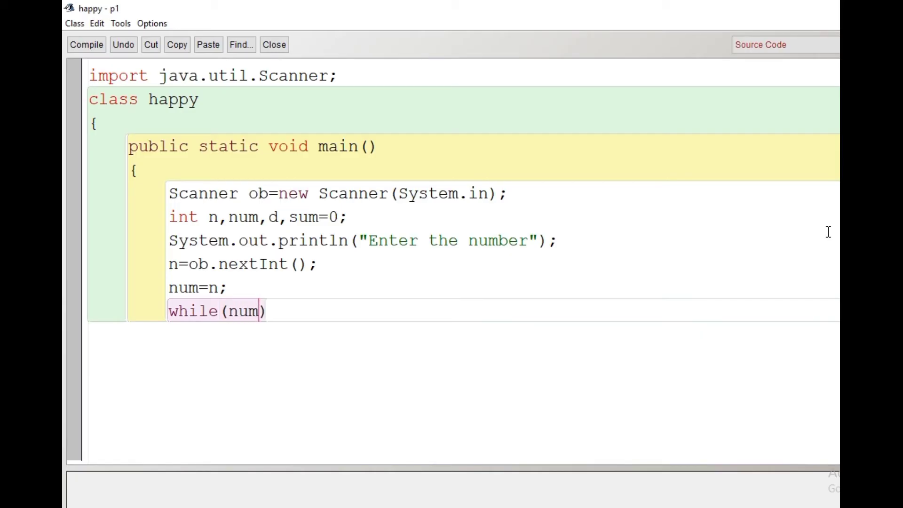
{"action": "type", "text": ">9"}
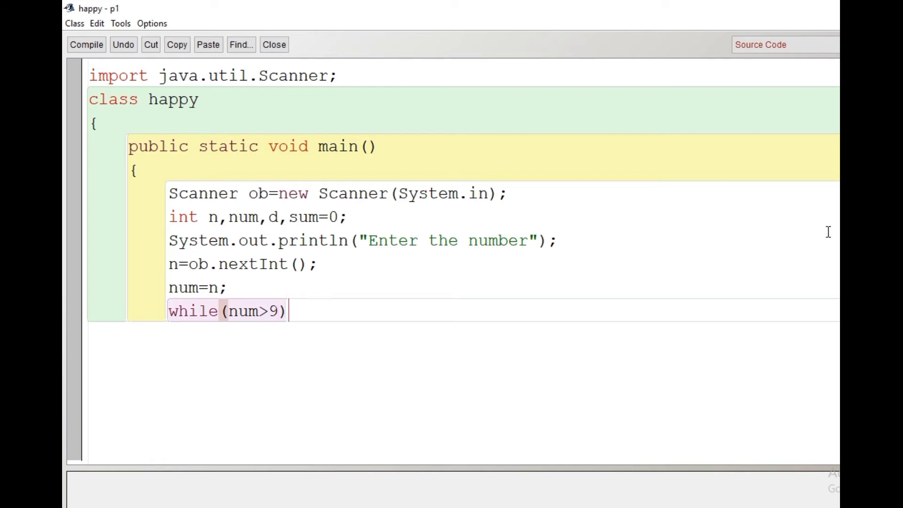
{"action": "type", "text": "{"}
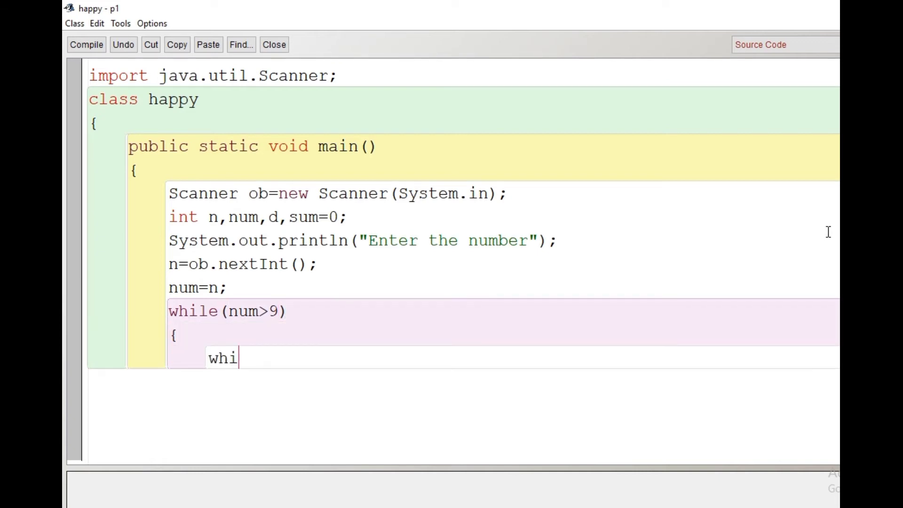
{"action": "type", "text": "le(n"}
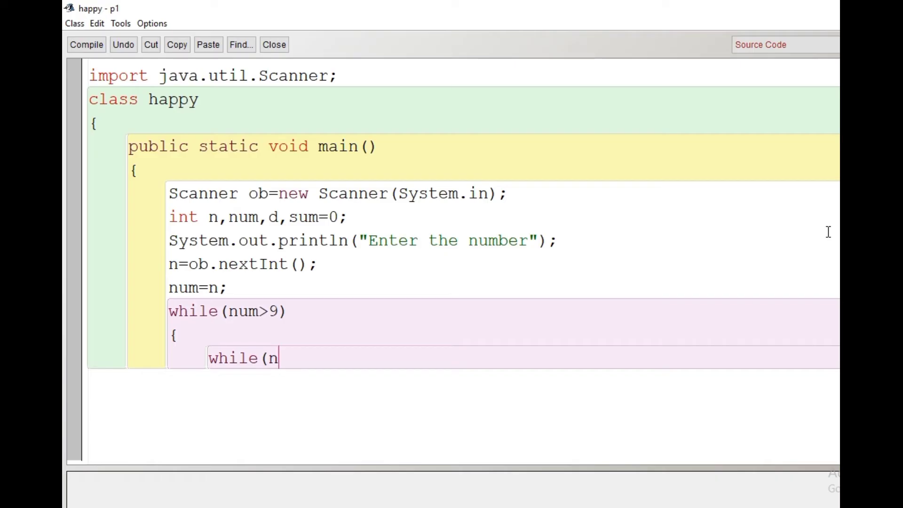
{"action": "type", "text": "um>0"}
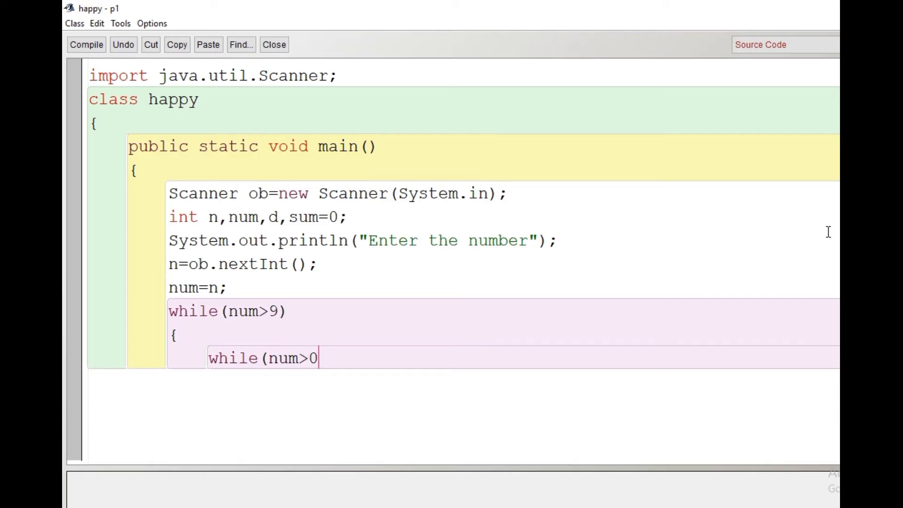
{"action": "type", "text": ")"}
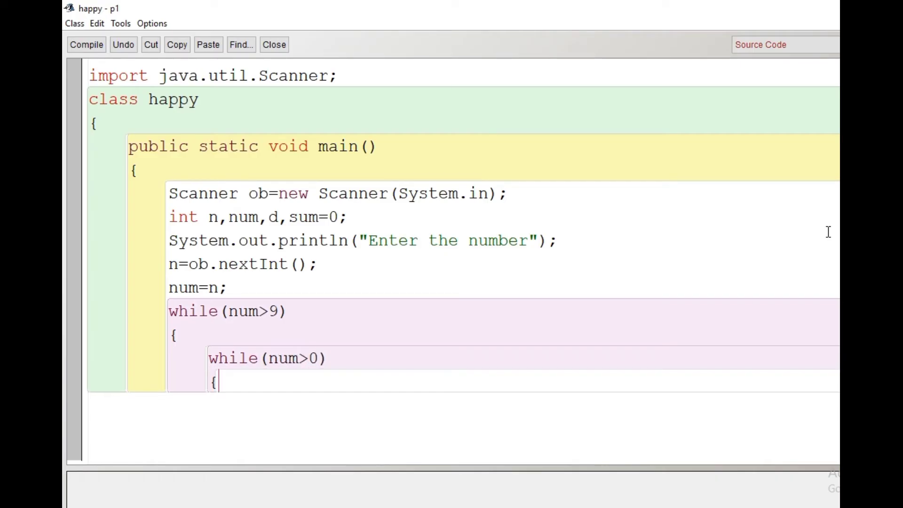
In the inner loop set d=num%10, sum=sum+(d*d) and num=num/10.
{"action": "type", "text": "d="}
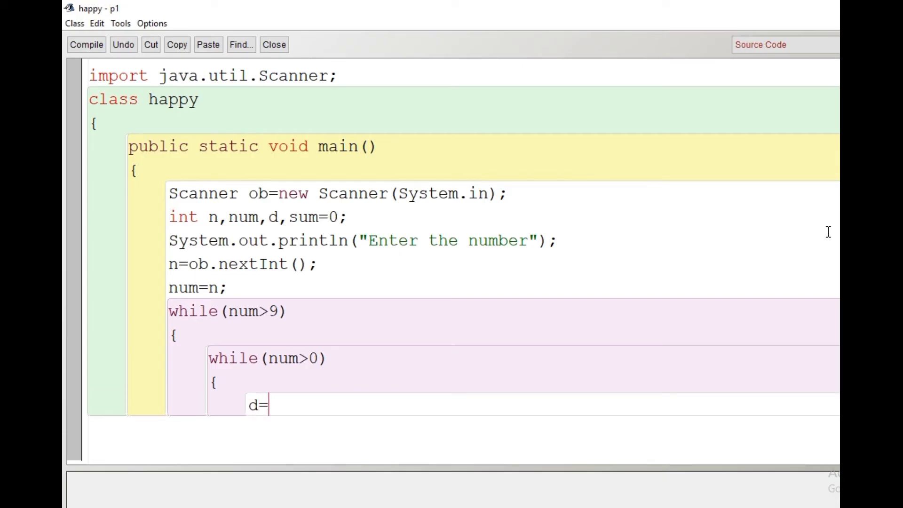
{"action": "type", "text": "num"}
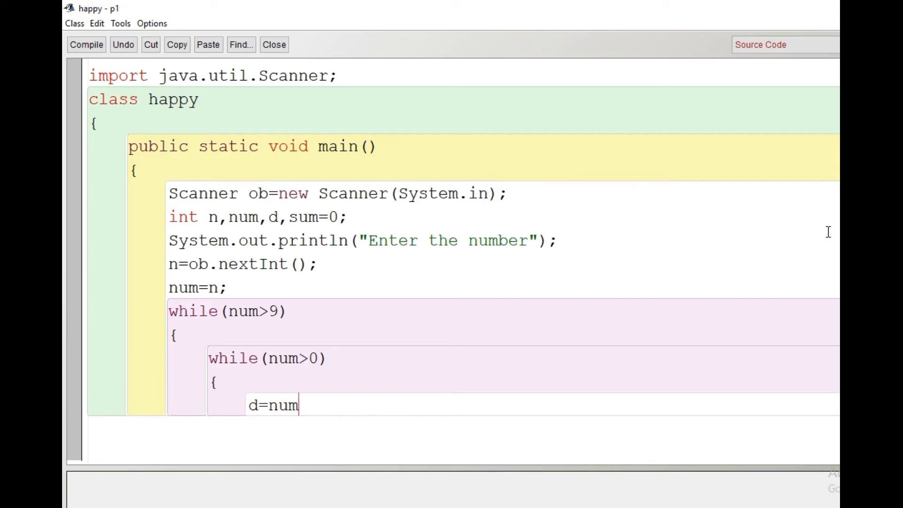
{"action": "type", "text": "%10;"}
{"action": "type", "text": "sum"}
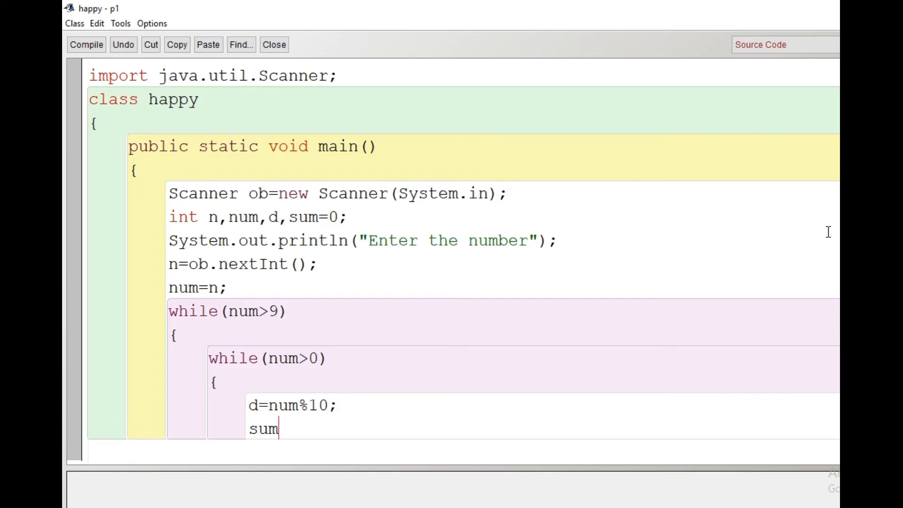
{"action": "type", "text": "=sum+"}
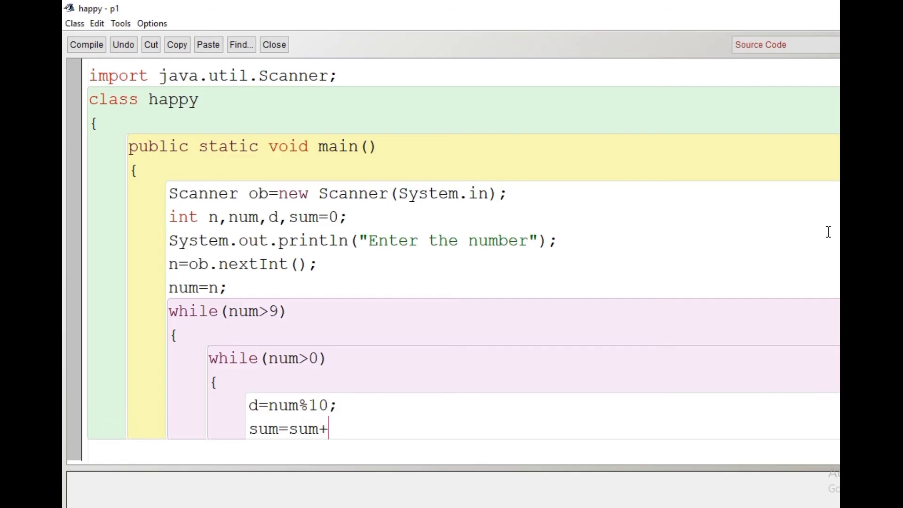
{"action": "type", "text": "(d*"}
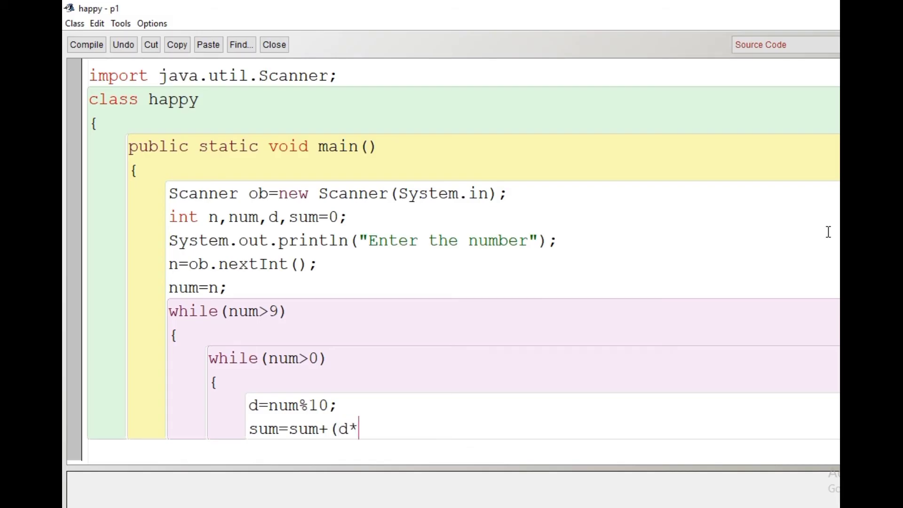
{"action": "type", "text": "d);"}
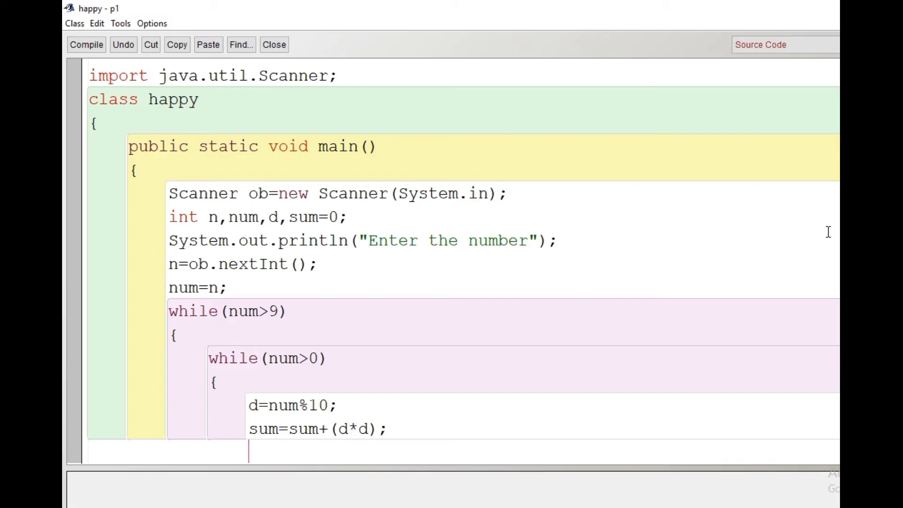
{"action": "type", "text": "nu"}
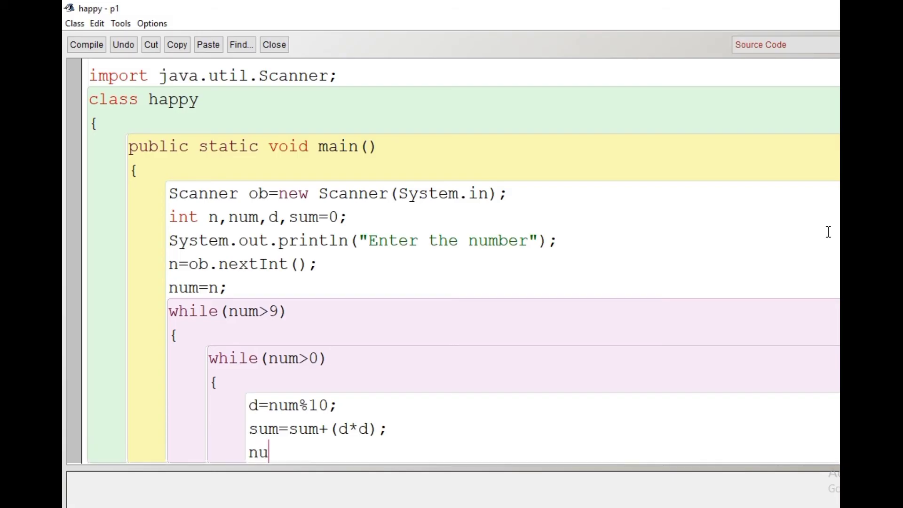
{"action": "type", "text": "m=num"}
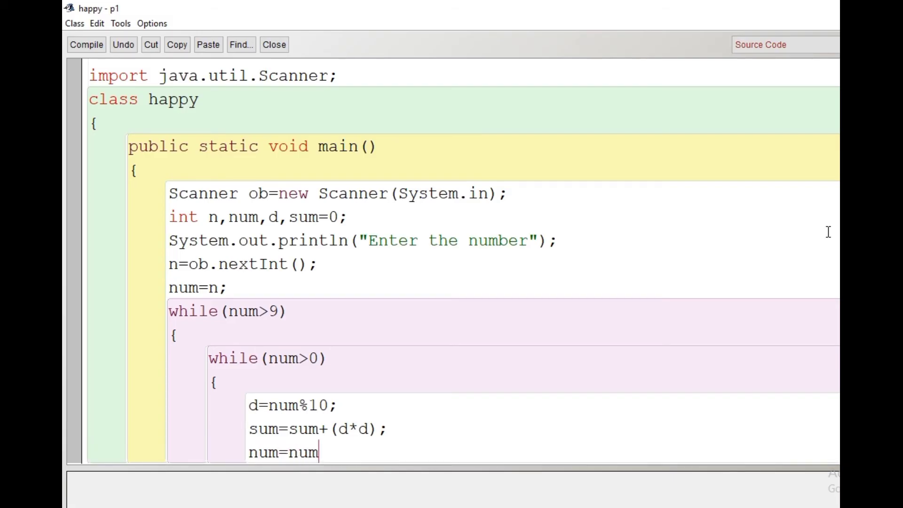
{"action": "type", "text": "/10;"}
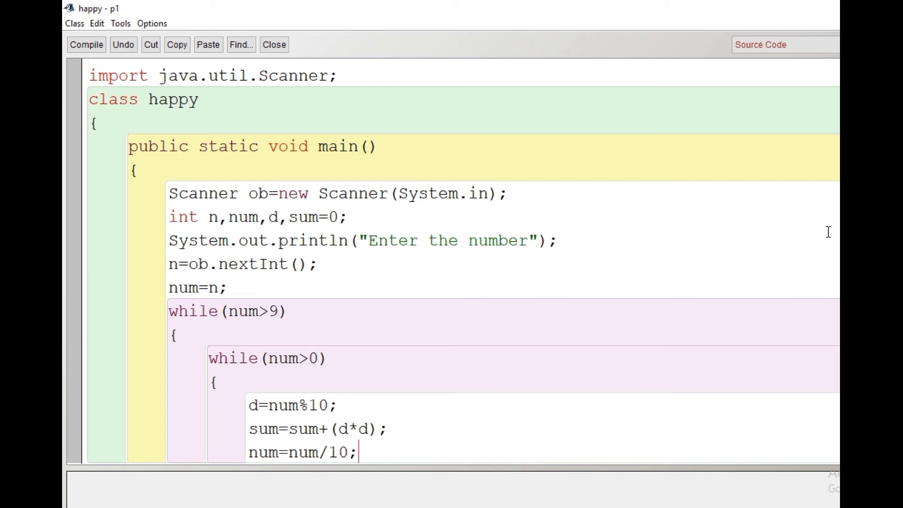
After the inner loop set num=sum and sum=0, closing the outer loop.
{"action": "scroll", "scroll_direction": "down", "scroll_amount": 3}
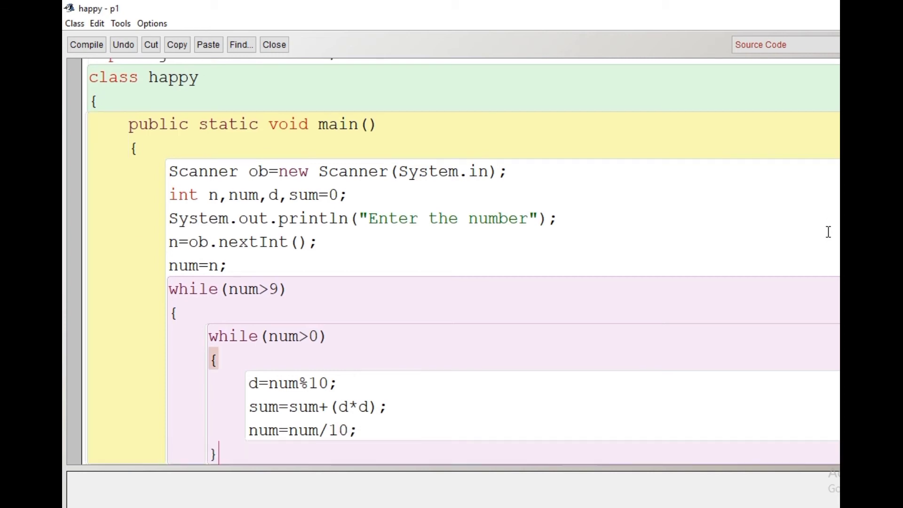
{"action": "scroll", "scroll_direction": "down", "scroll_amount": 3}
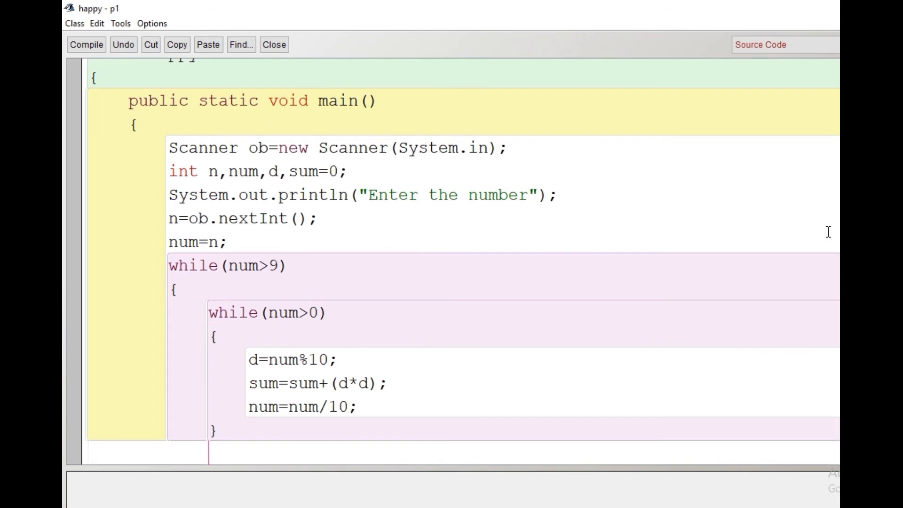
{"action": "type", "text": "num=sum;"}
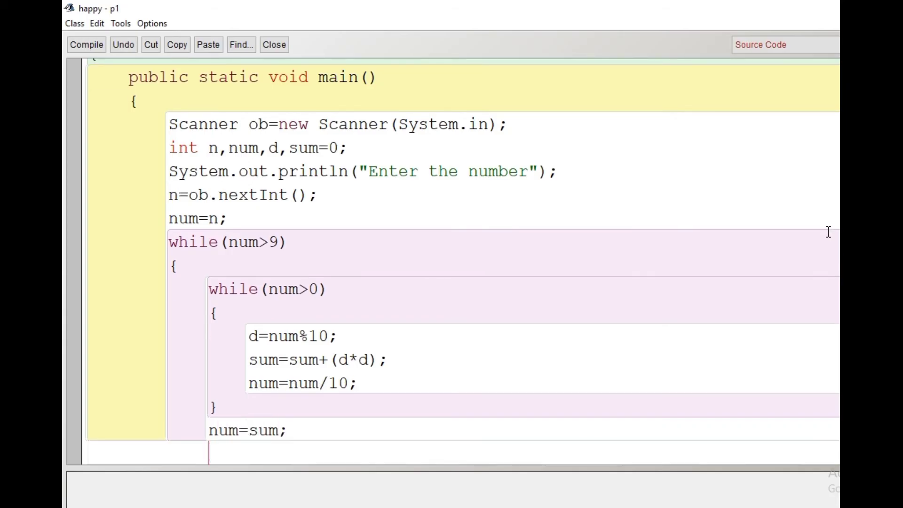
{"action": "type", "text": "sum"}
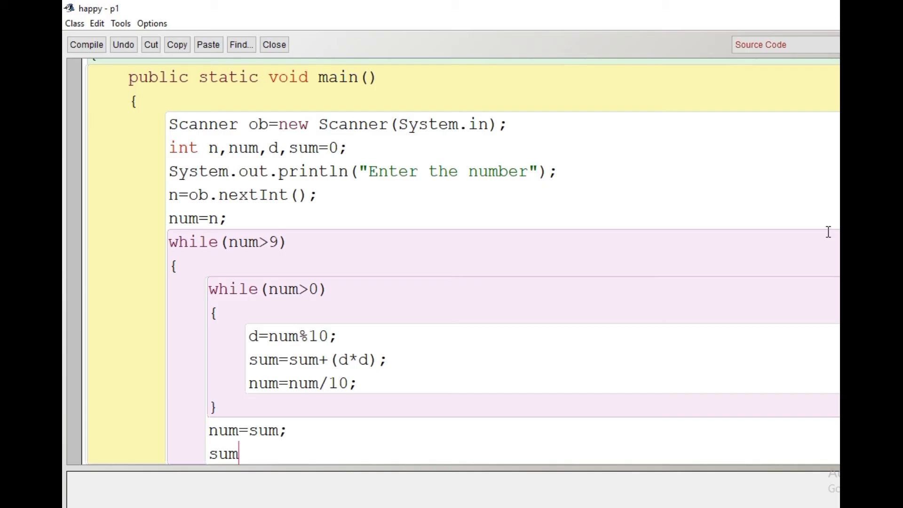
{"action": "type", "text": "=0;"}
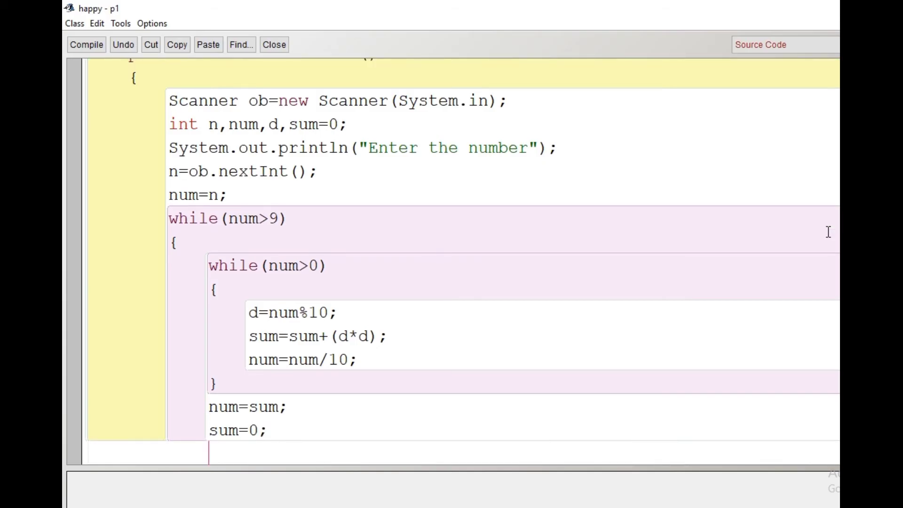
{"action": "type", "text": "}"}
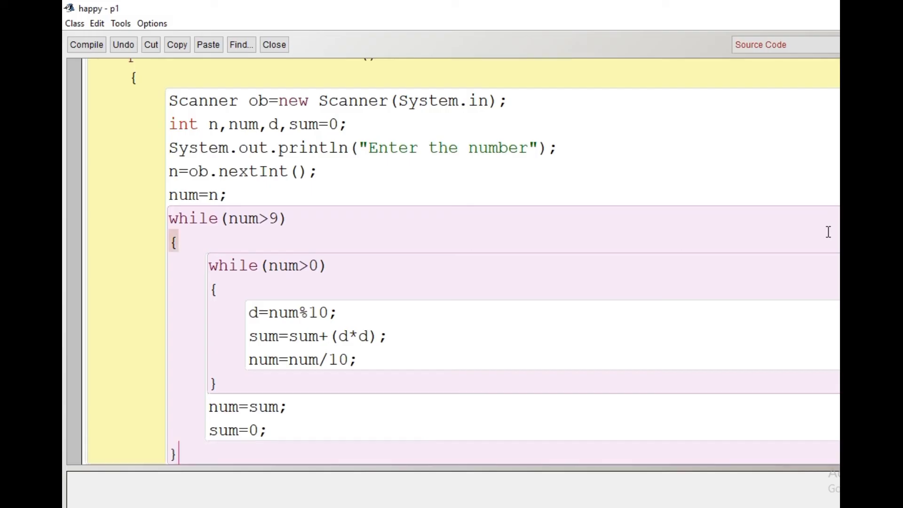
Add if(num==1) printing "Its a happy number" via System.out.println.
{"action": "type", "text": "if"}
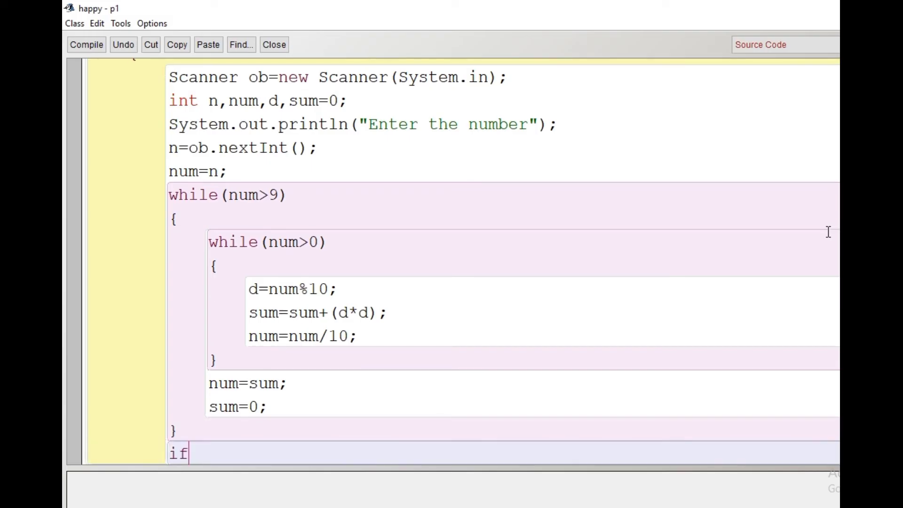
{"action": "type", "text": "("}
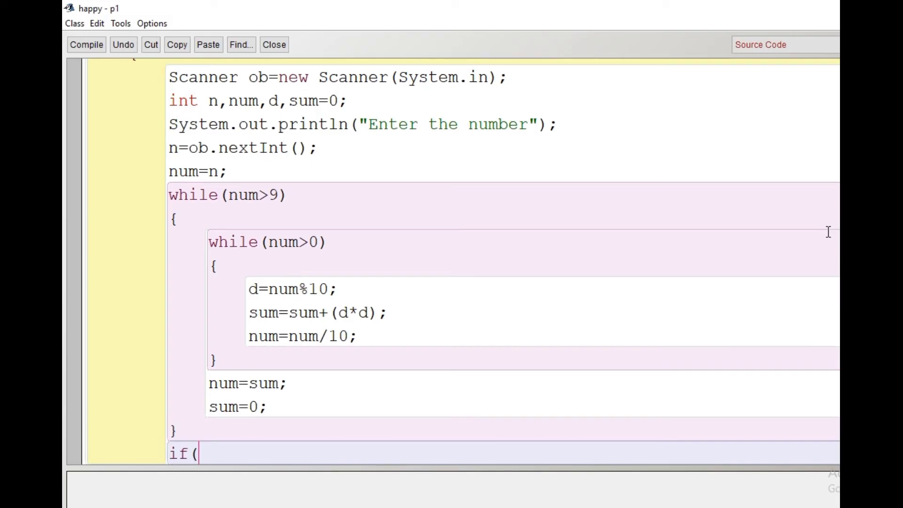
{"action": "type", "text": "num=="}
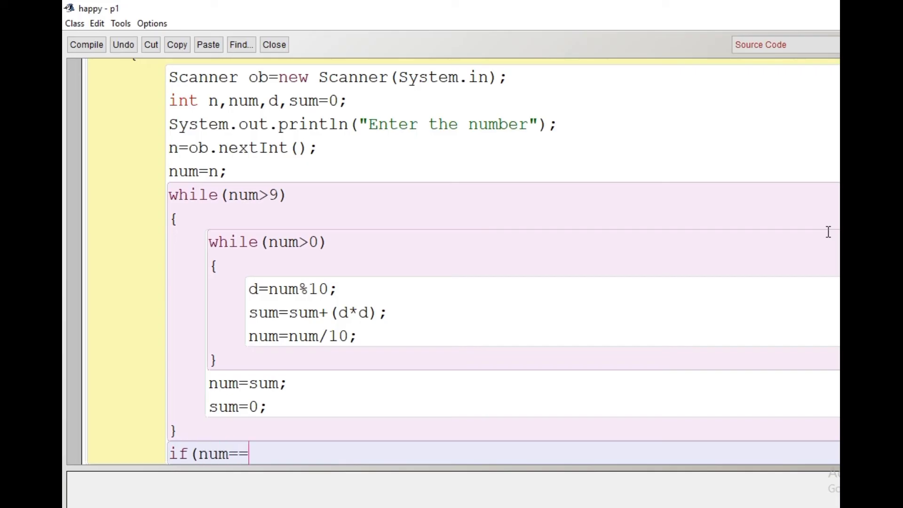
{"action": "type", "text": "1"}
{"action": "type", "text": "Syste"}
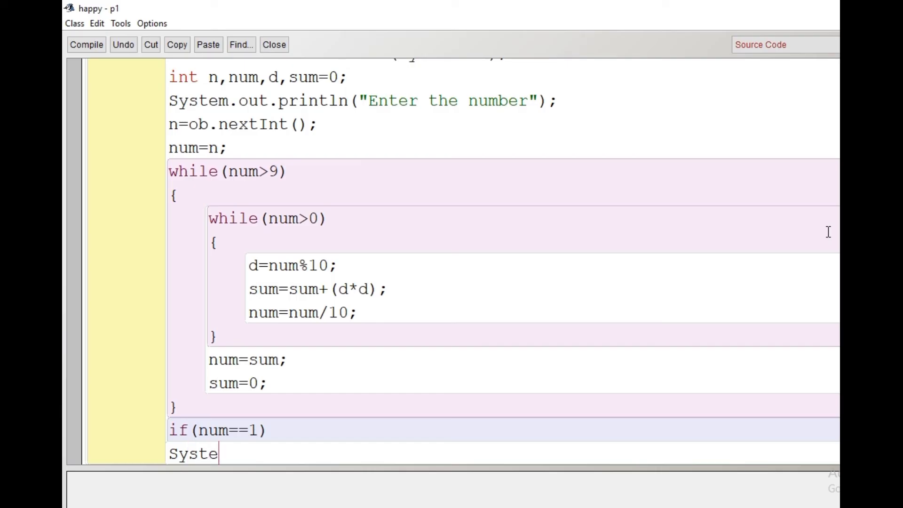
{"action": "type", "text": "m.out"}
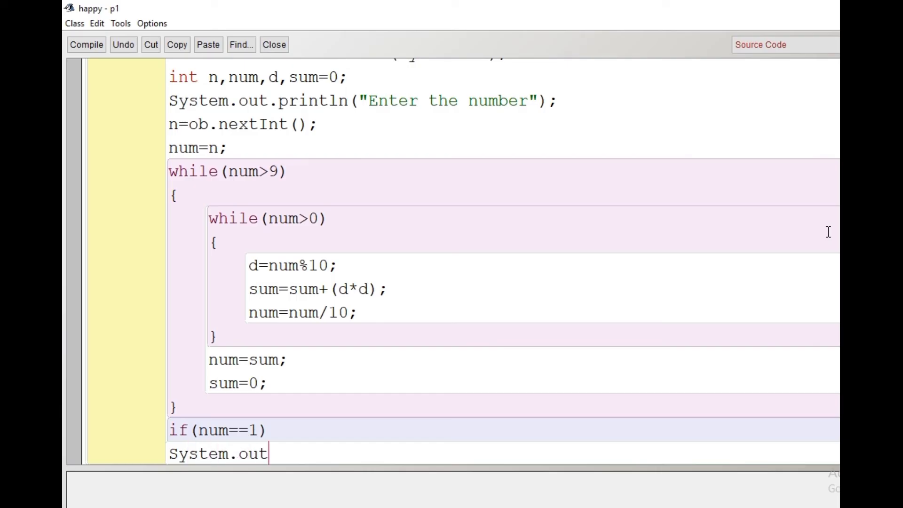
{"action": "type", "text": ".print"}
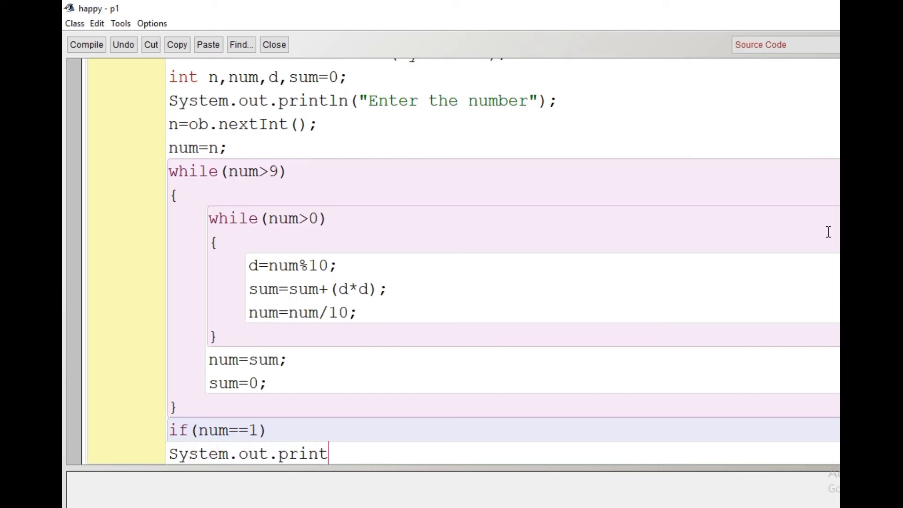
{"action": "type", "text": "ln("}
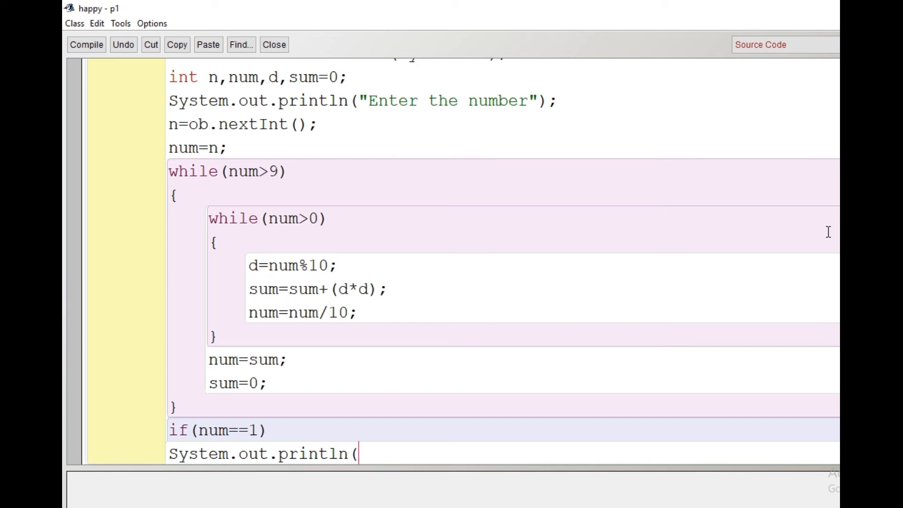
{"action": "type", "text": "\"\""}
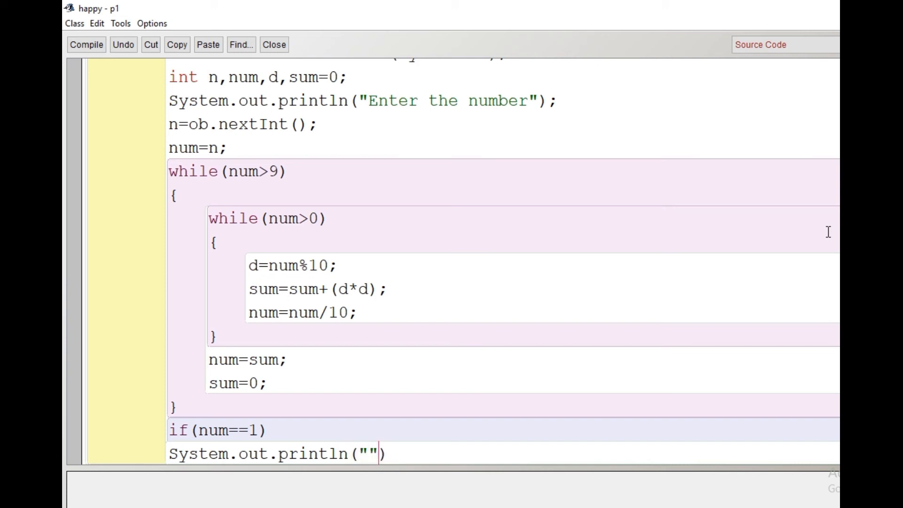
{"action": "type", "text": "Itss"}
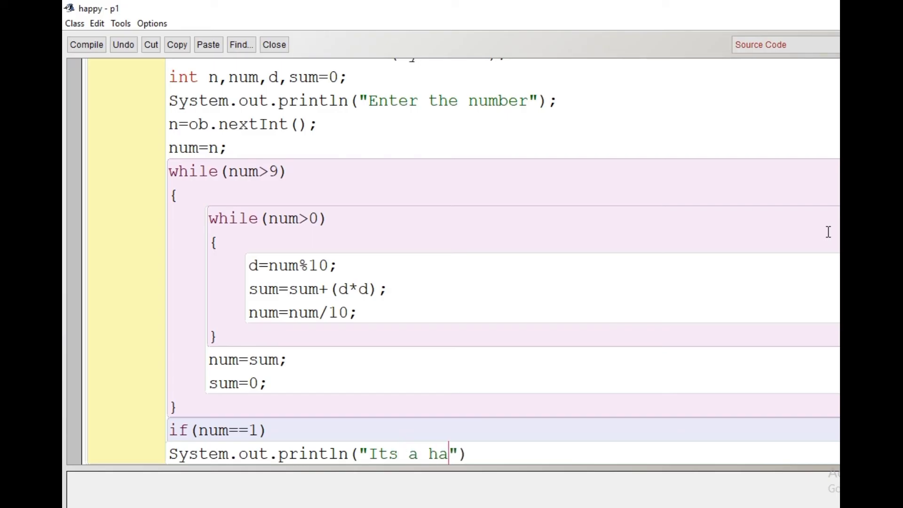
{"action": "type", "text": "ppy"}
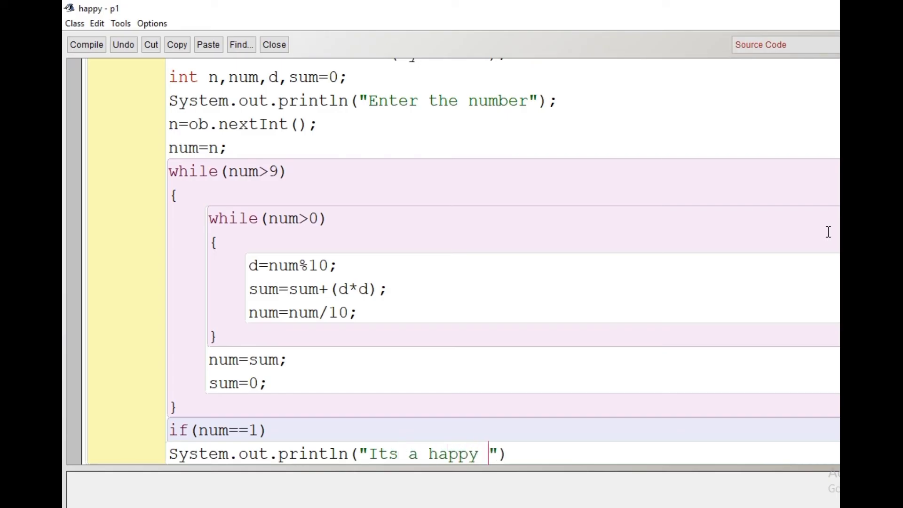
{"action": "type", "text": "number"}
{"action": "type", "text": "else"}
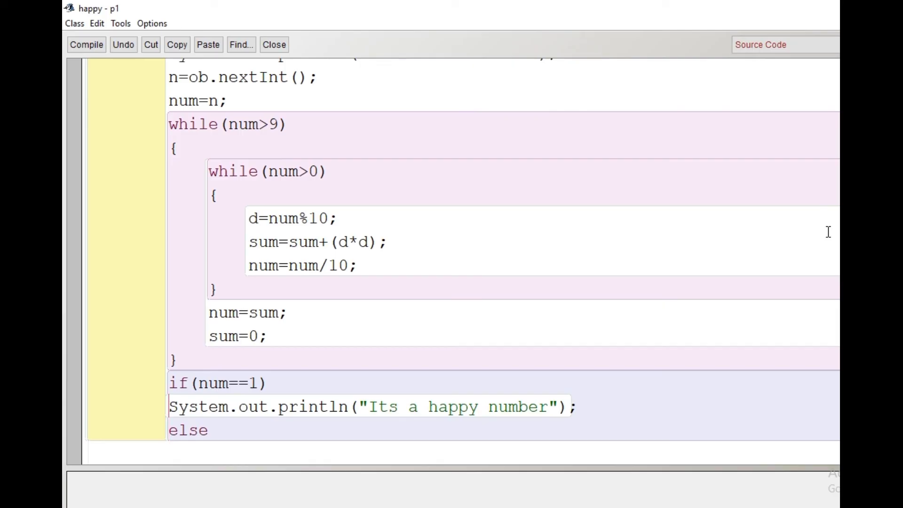
Make the else branch print "Its not a happy number" and close the braces.
{"action": "left_click", "coordinate": [173, 452]}
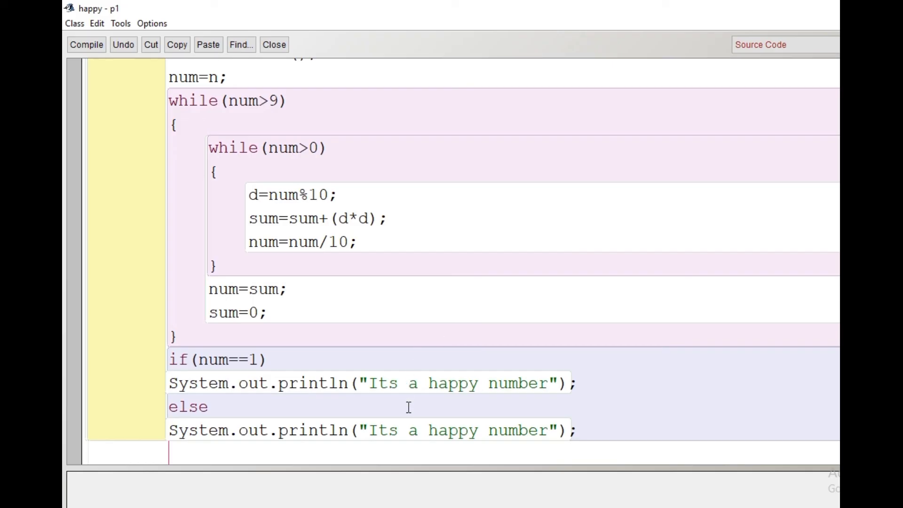
{"action": "type", "text": "not"}
{"action": "type", "text": "}}"}
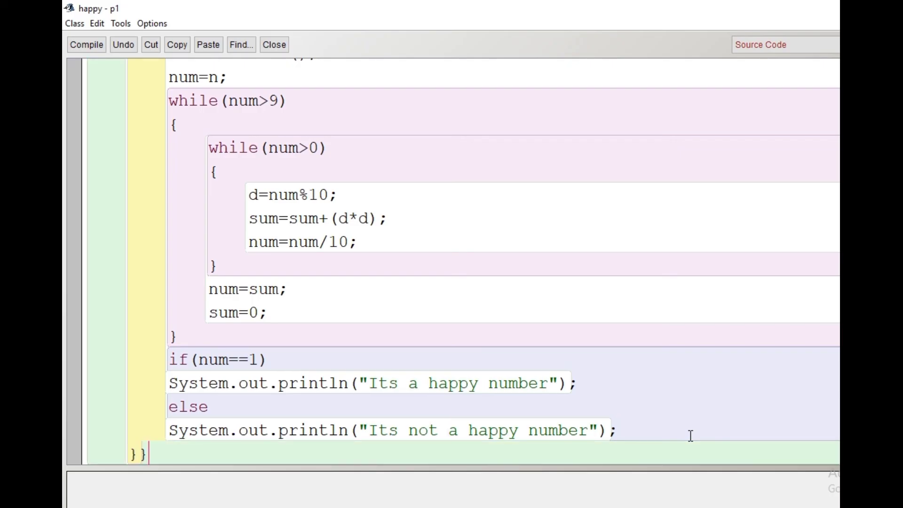
{"action": "scroll", "scroll_direction": "down", "scroll_amount": 3}
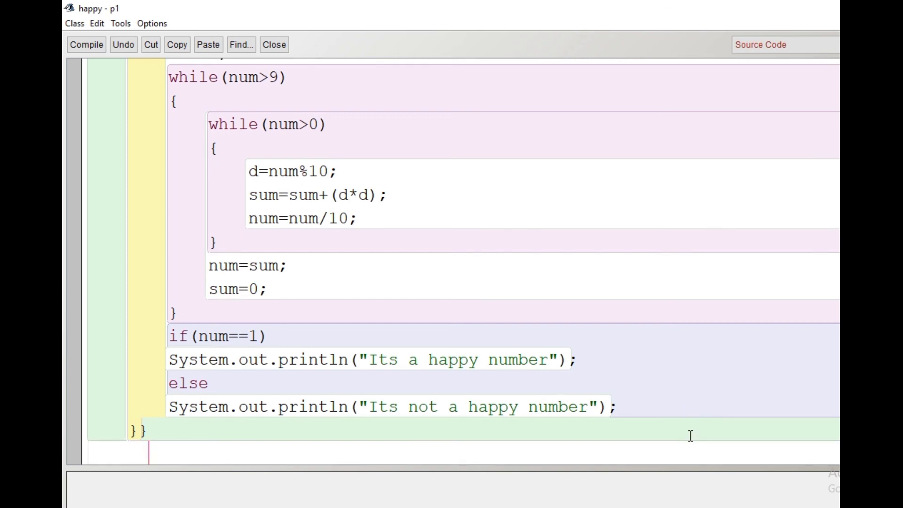
Compile the happy class without errors and return to the project window.
{"action": "left_click", "coordinate": [85, 44]}
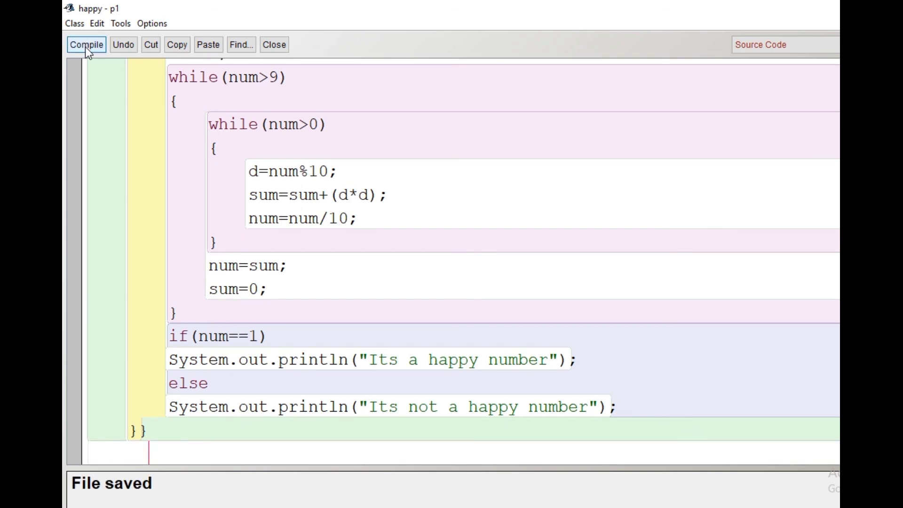
{"action": "left_click", "coordinate": [85, 44]}
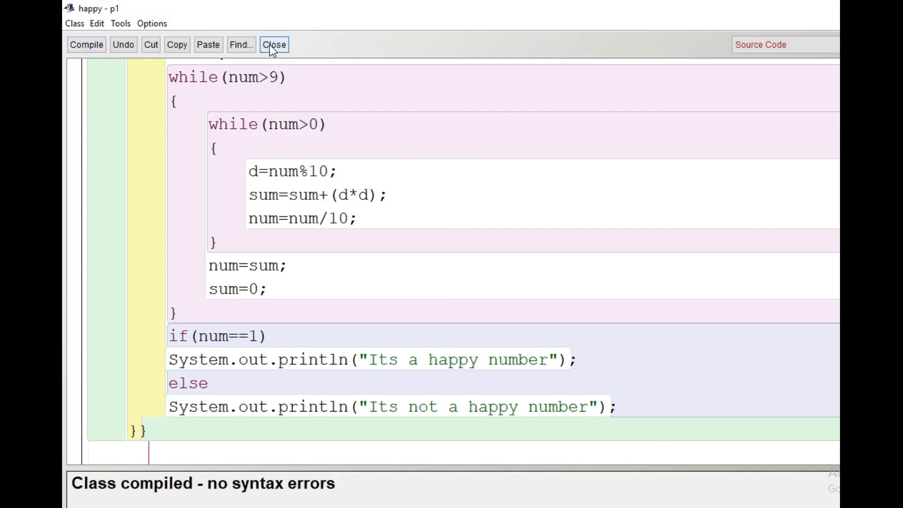
{"action": "left_click", "coordinate": [274, 44]}
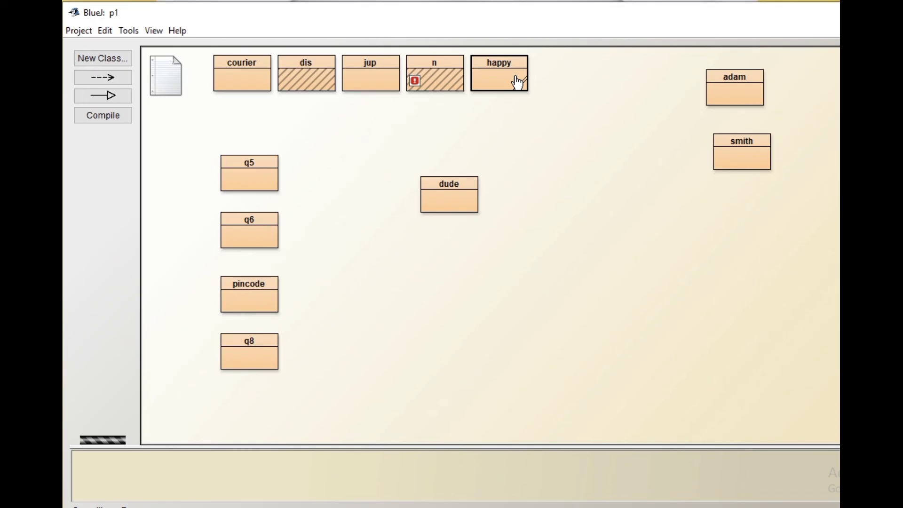
Run happy's void main() and enter 32, reported as a happy number.
{"action": "right_click", "coordinate": [498, 73]}
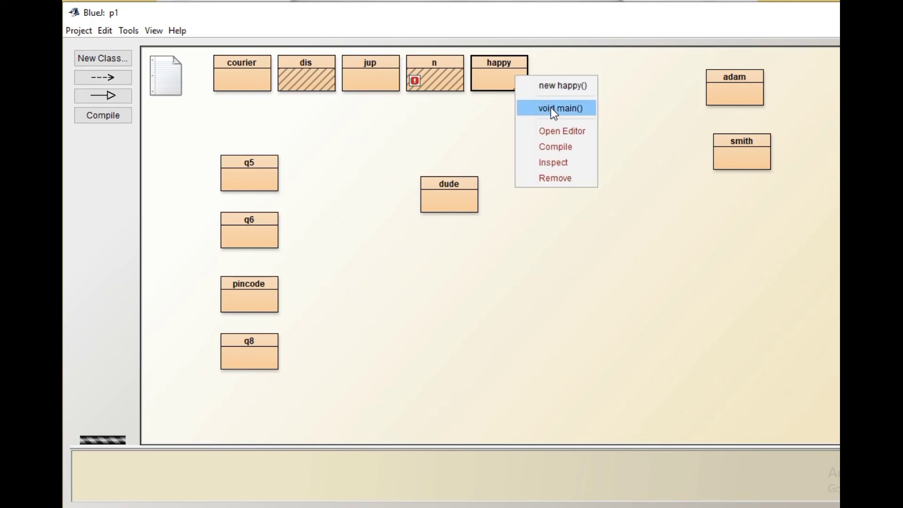
{"action": "left_click", "coordinate": [558, 109]}
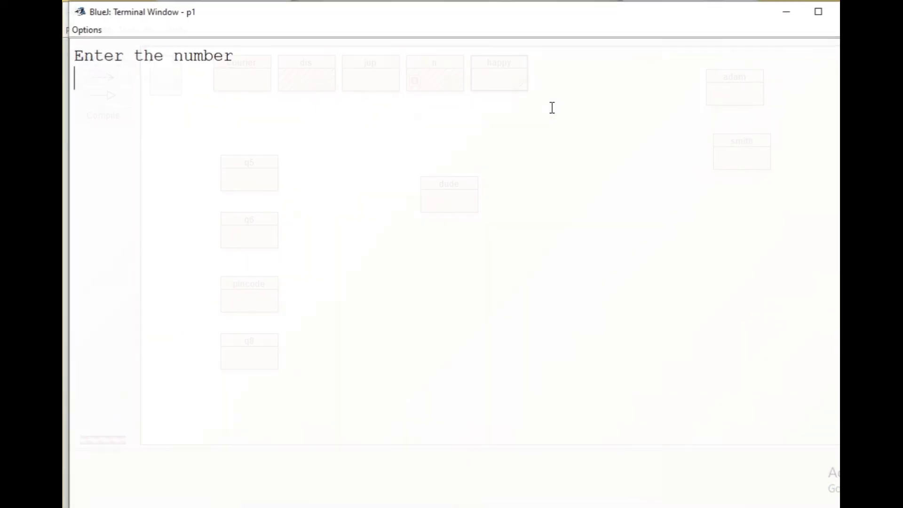
{"action": "type", "text": "32"}
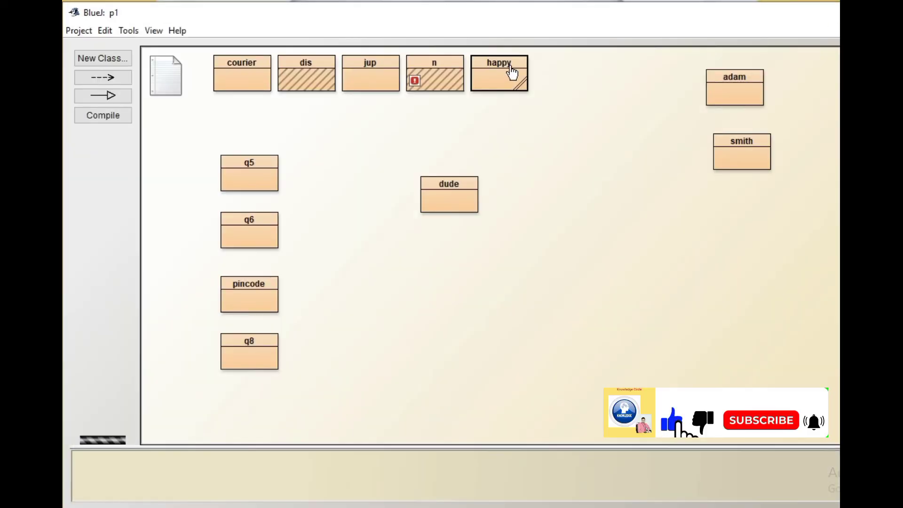
Run main again and enter 27, reported as not a happy number.
{"action": "right_click", "coordinate": [499, 74]}
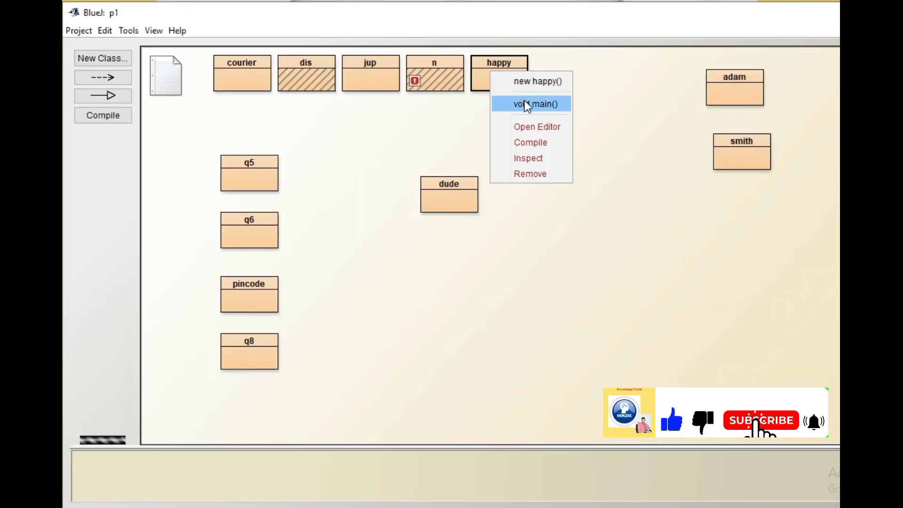
{"action": "left_click", "coordinate": [534, 105]}
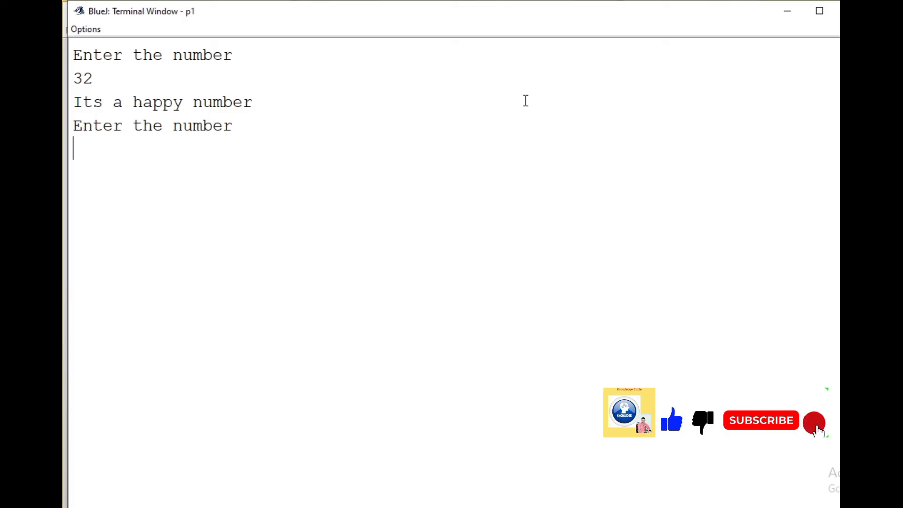
{"action": "type", "text": "27"}
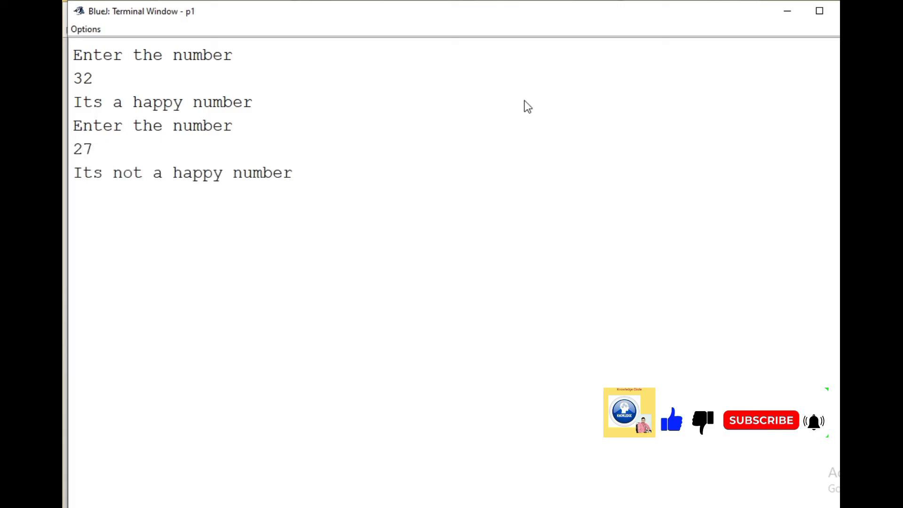